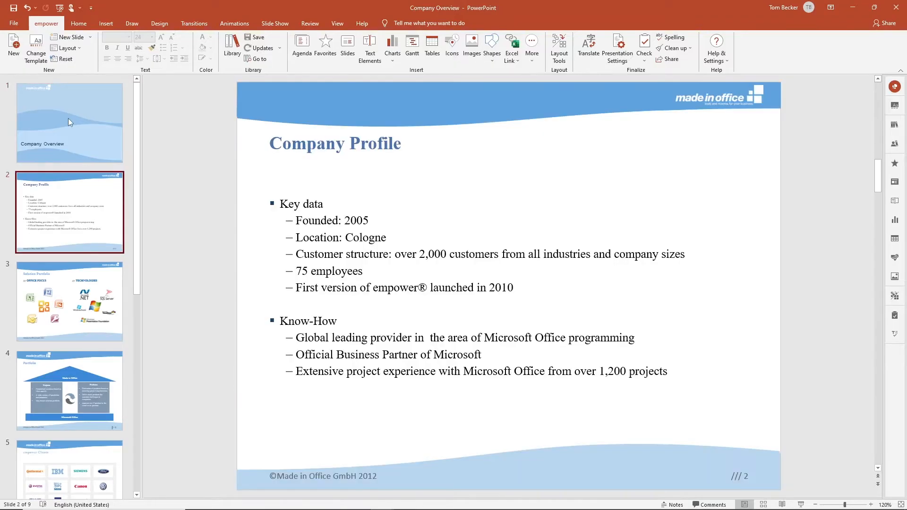
Run the Corporate Design Check on the Company Overview deck and auto-correct all errors
click(69, 302)
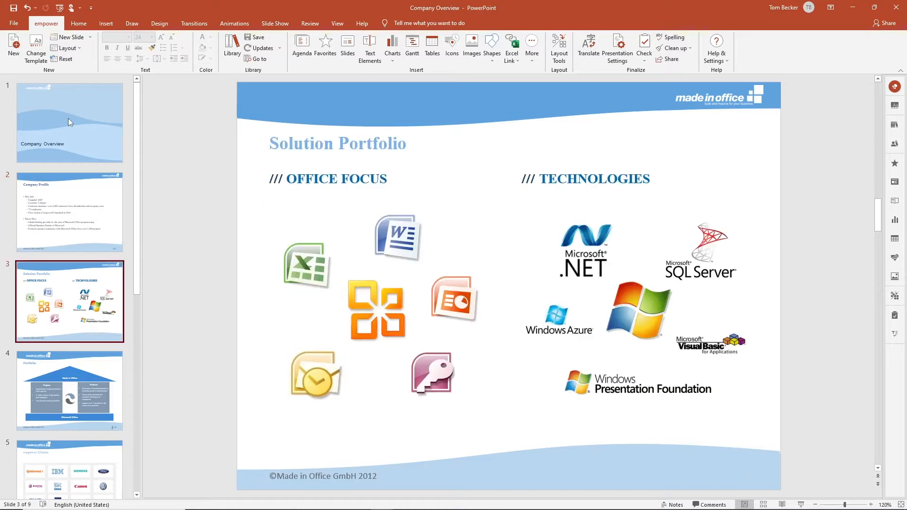
click(69, 391)
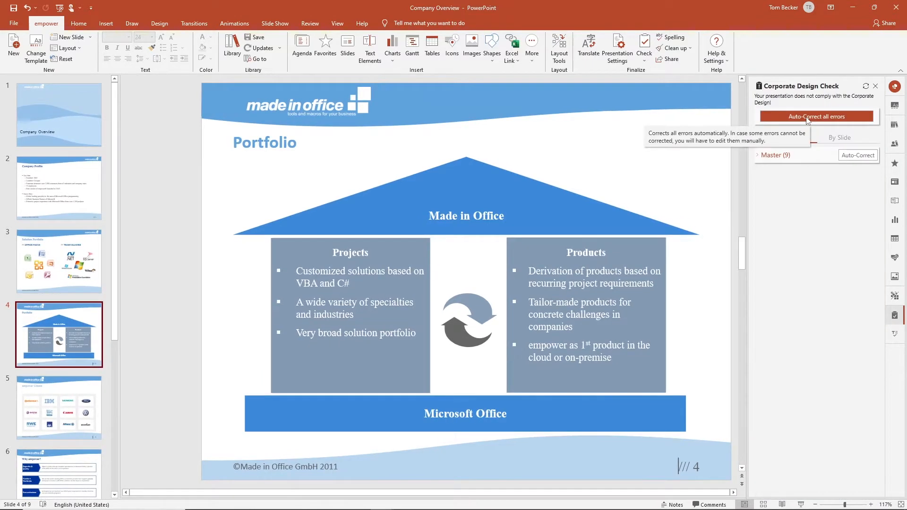
click(817, 116)
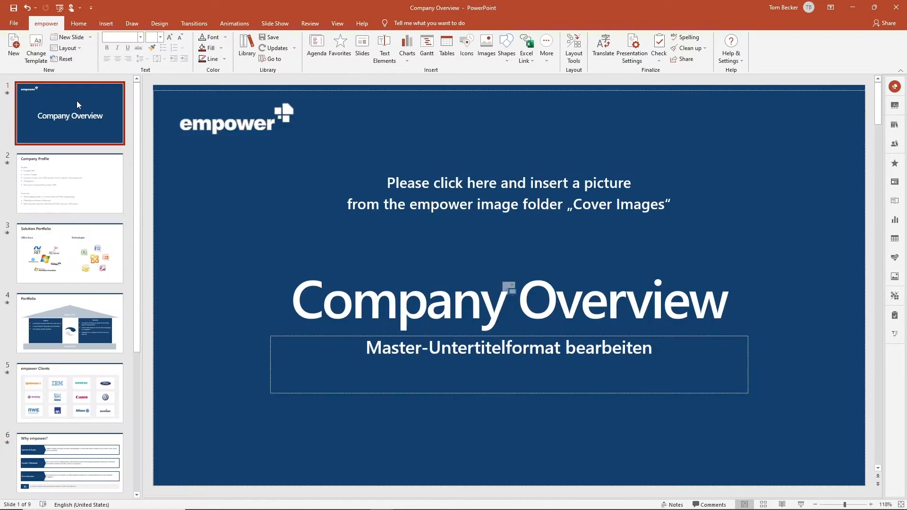
Review Company Profile, Solution Portfolio, Portfolio, Clients, Why empower? and Working Mode slides
click(69, 183)
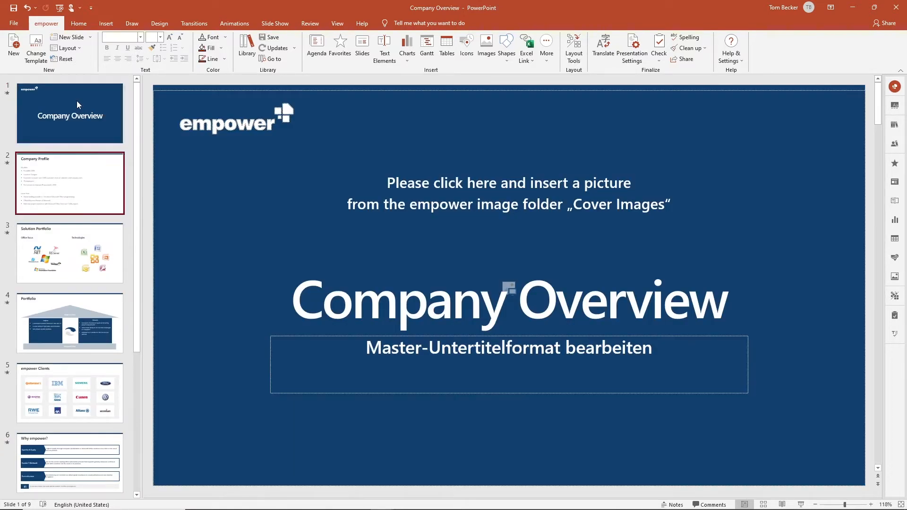
click(70, 254)
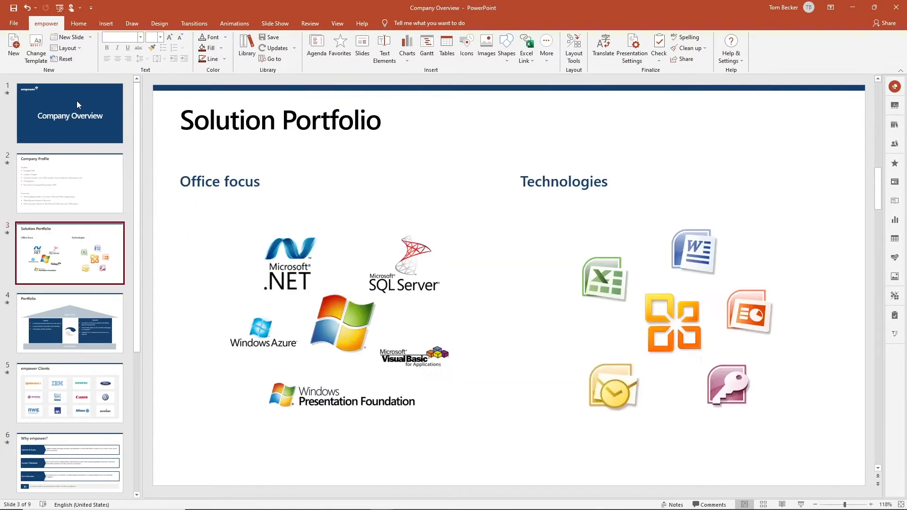
click(70, 322)
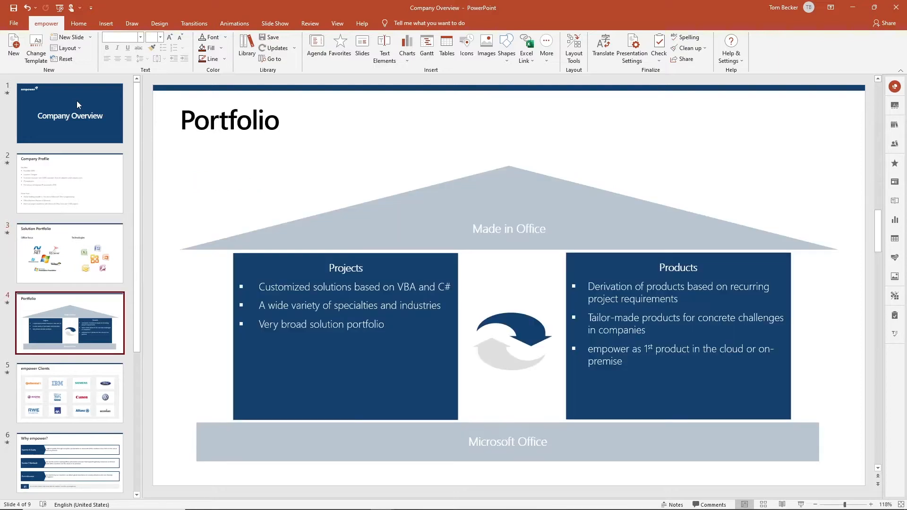
click(69, 393)
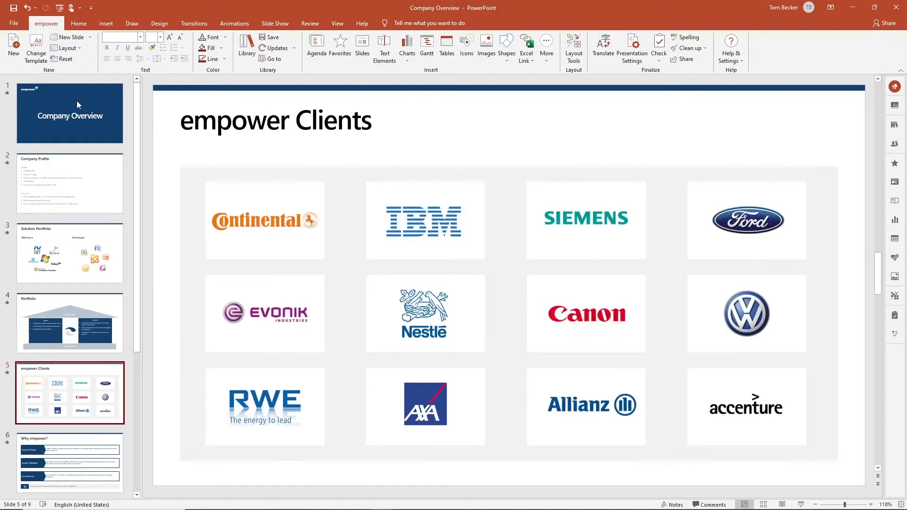
click(69, 462)
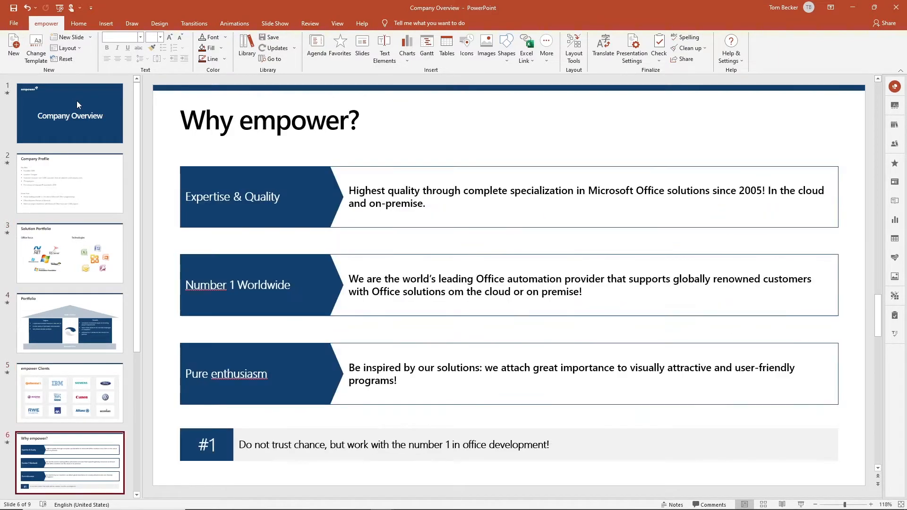
click(70, 393)
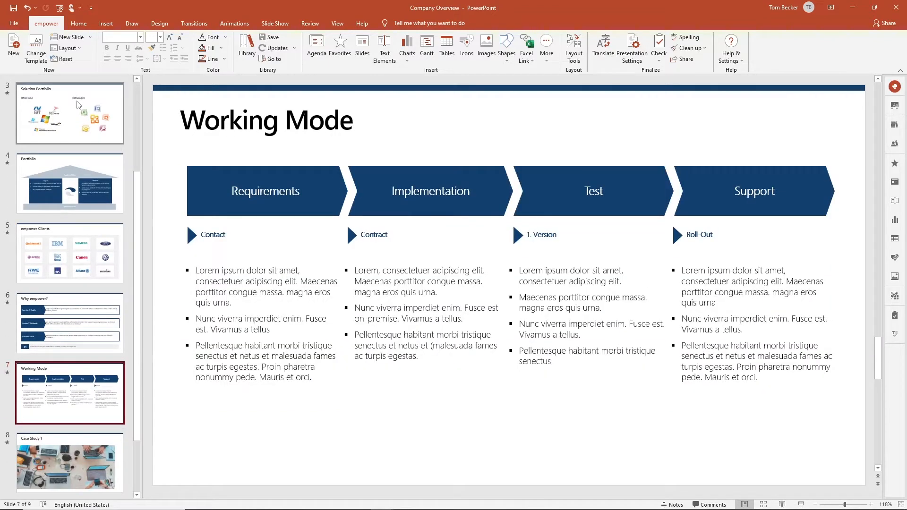
click(69, 463)
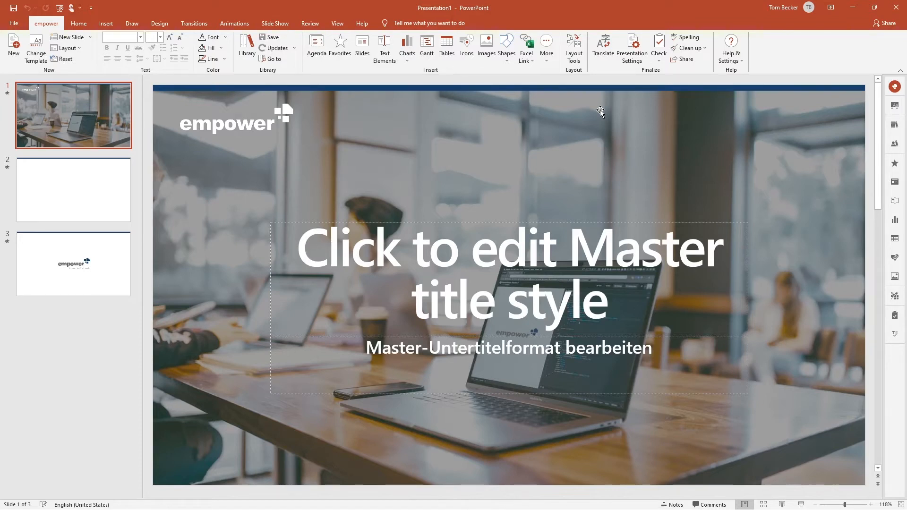
Search empower Images for 'business' photos for slide 2's empty content placeholder
click(73, 190)
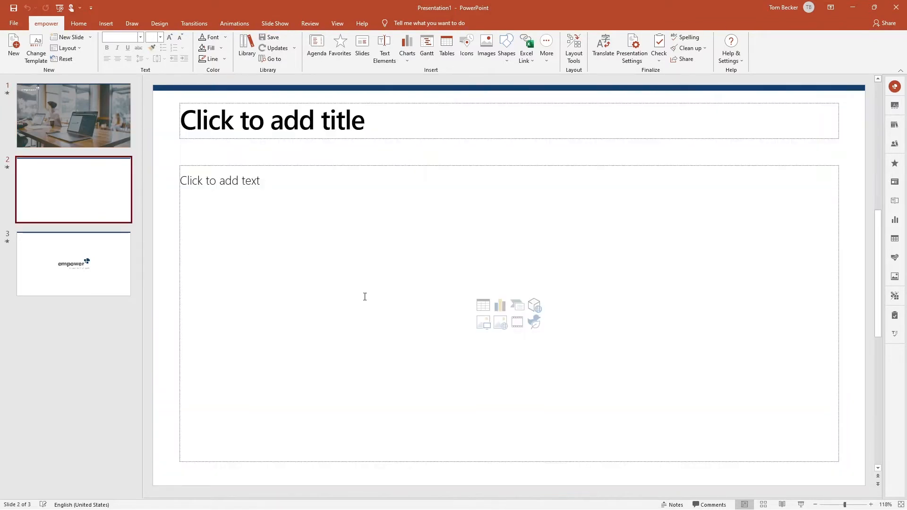
click(509, 312)
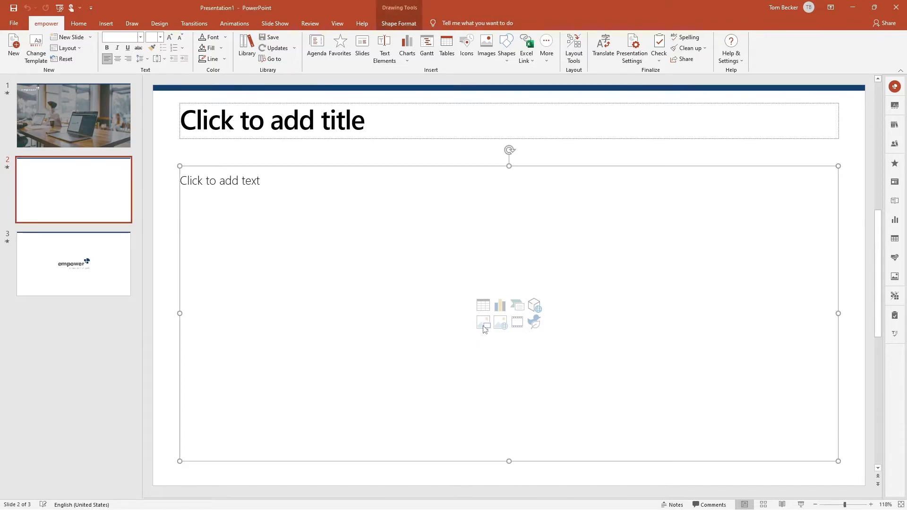
click(486, 44)
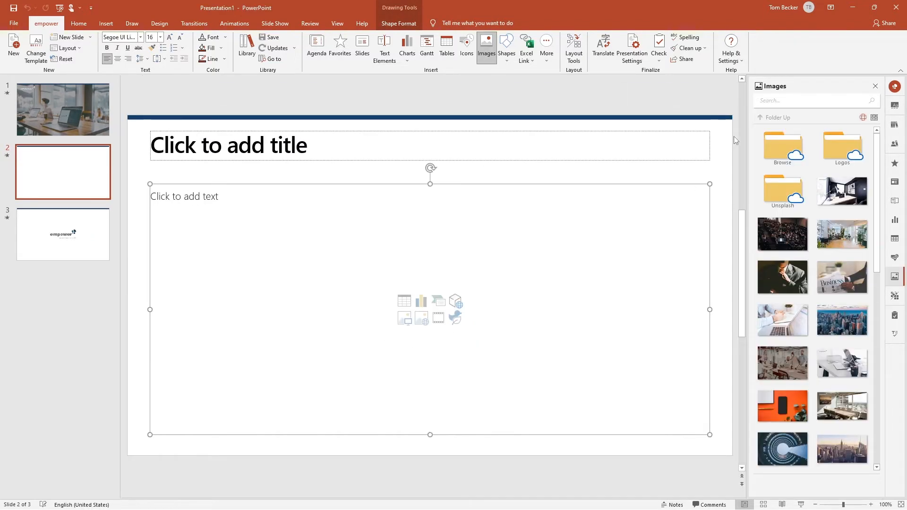
text(business)
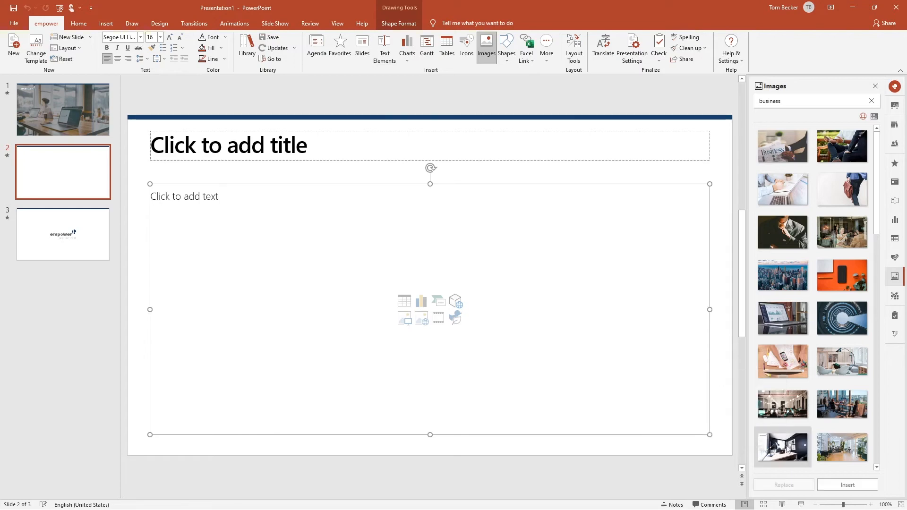
click(847, 484)
text(A)
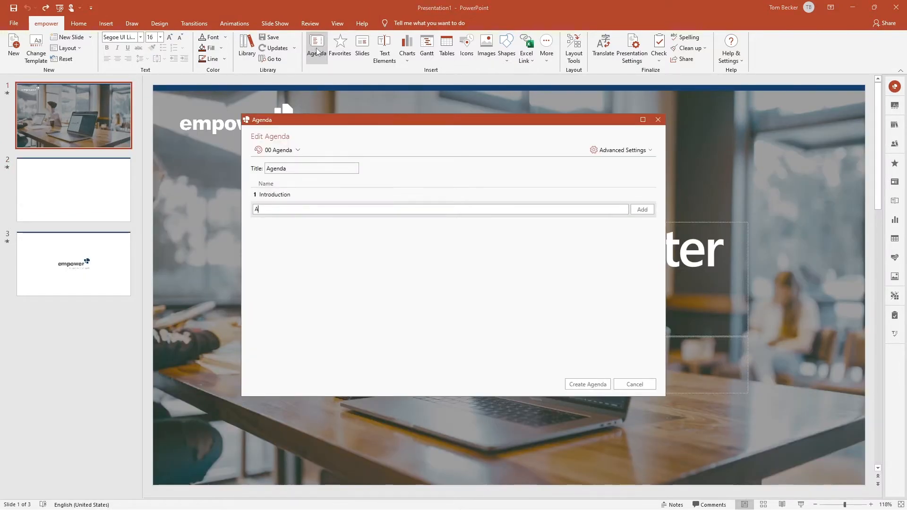
Add FAQ as the final agenda item, create the agenda, and view Main Part and FAQ slides
text(Fa)
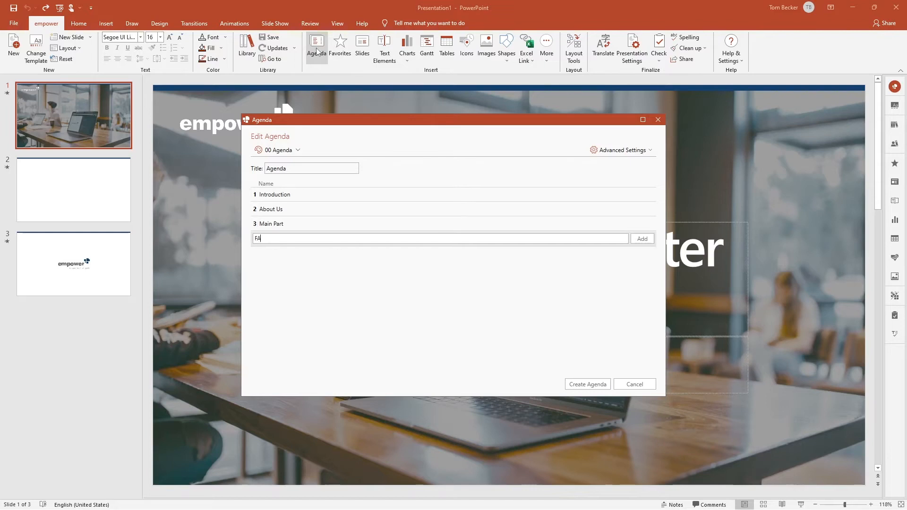
click(586, 383)
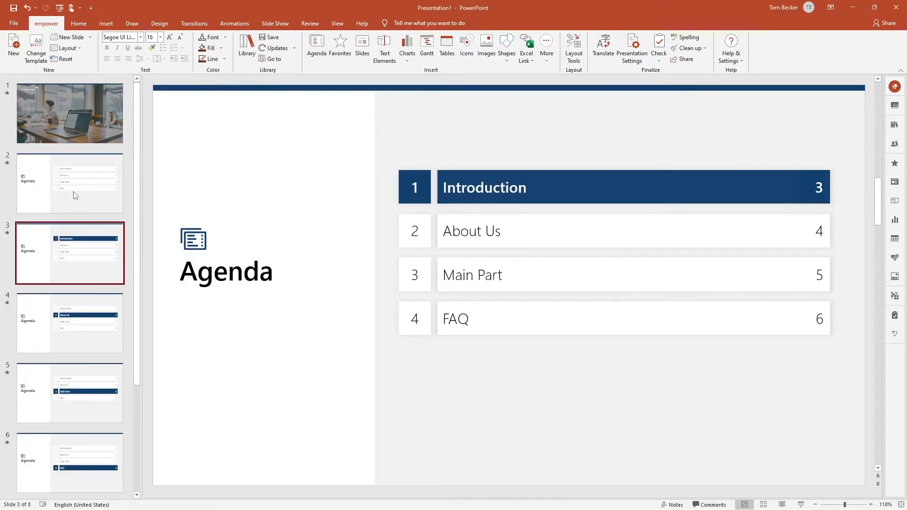
click(70, 394)
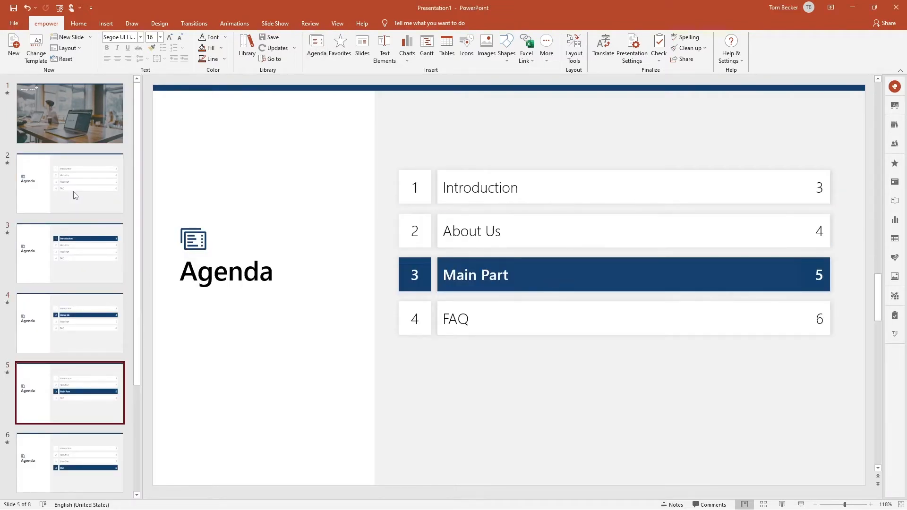
click(70, 463)
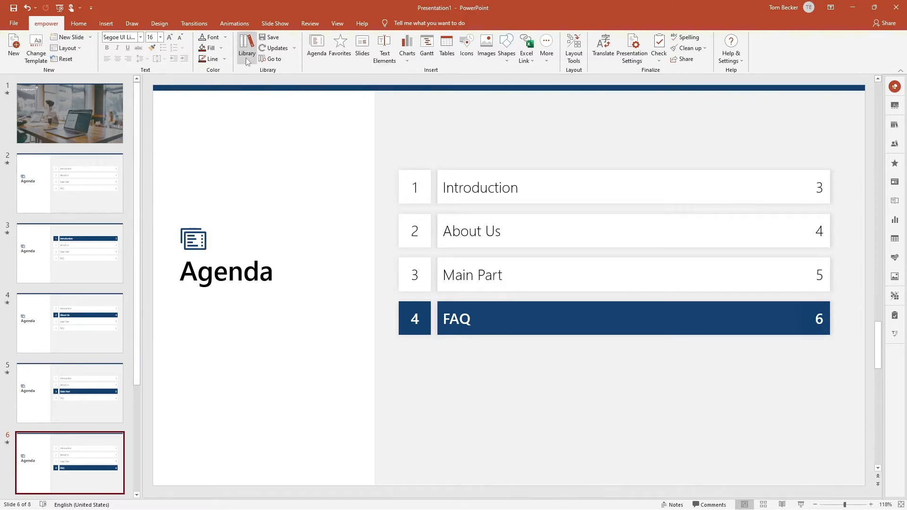
Search the empower Library for 'case' and insert the Case Study Fiducia EN slide
click(247, 46)
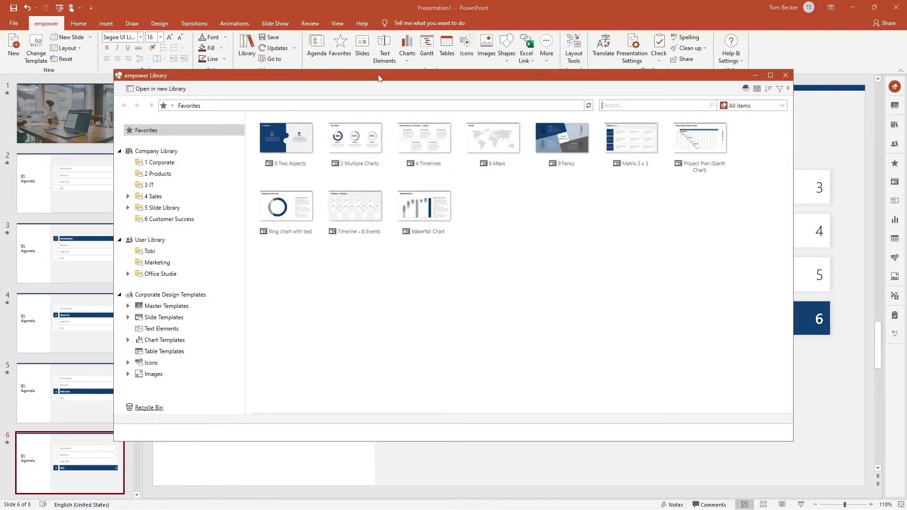
text(case study)
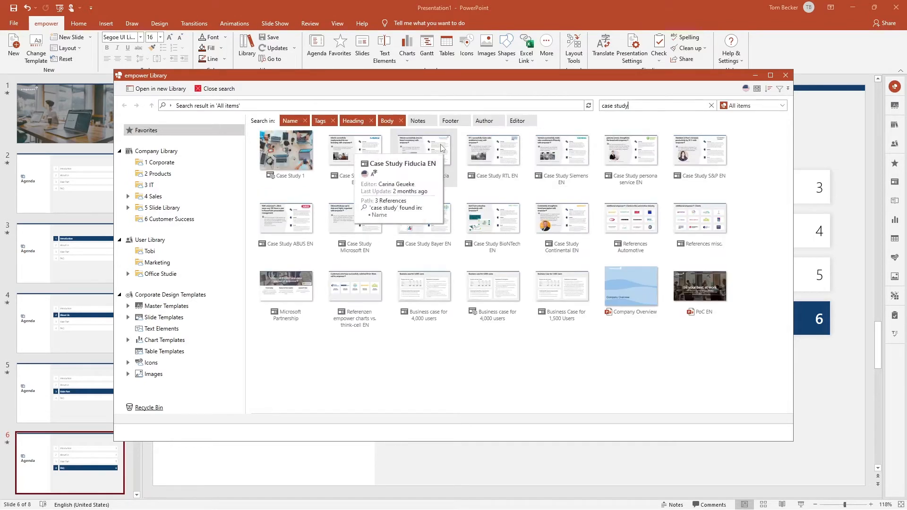
click(424, 150)
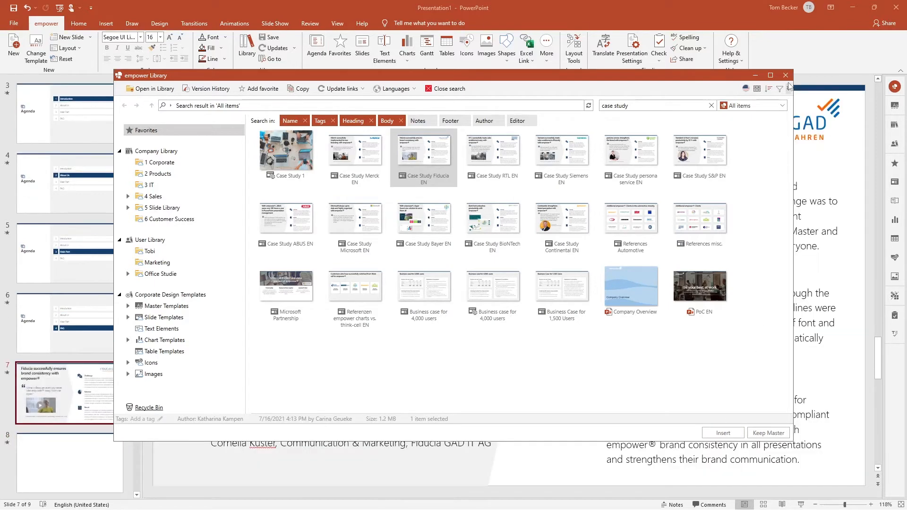
click(784, 76)
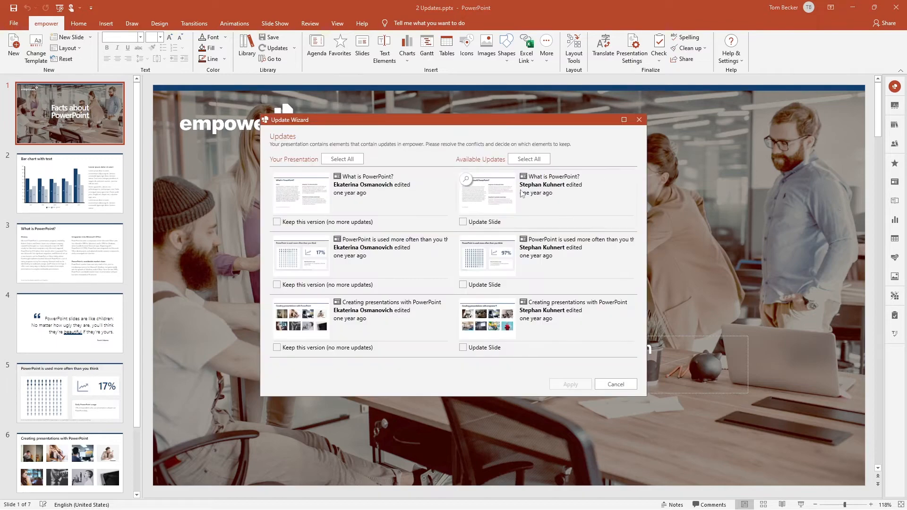
Compare versions and apply the newer 'What is PowerPoint?' slide update in the Update Wizard
click(466, 178)
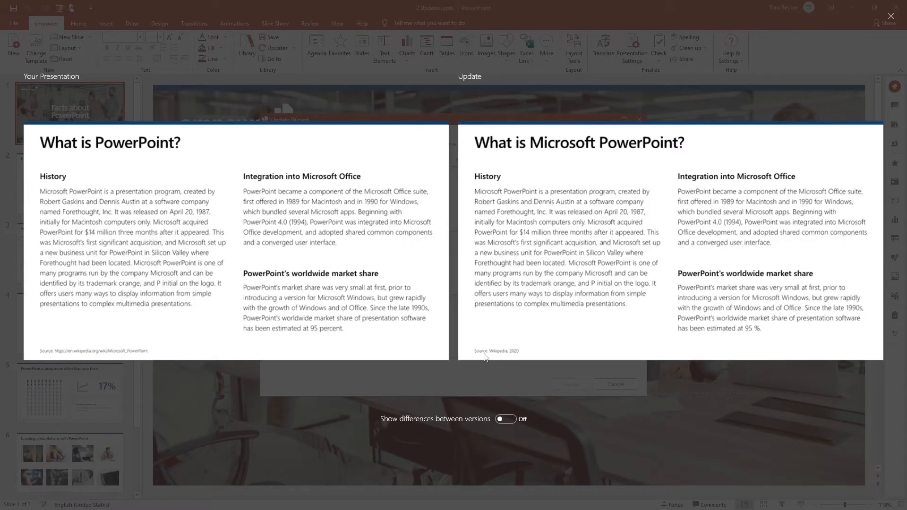
click(505, 419)
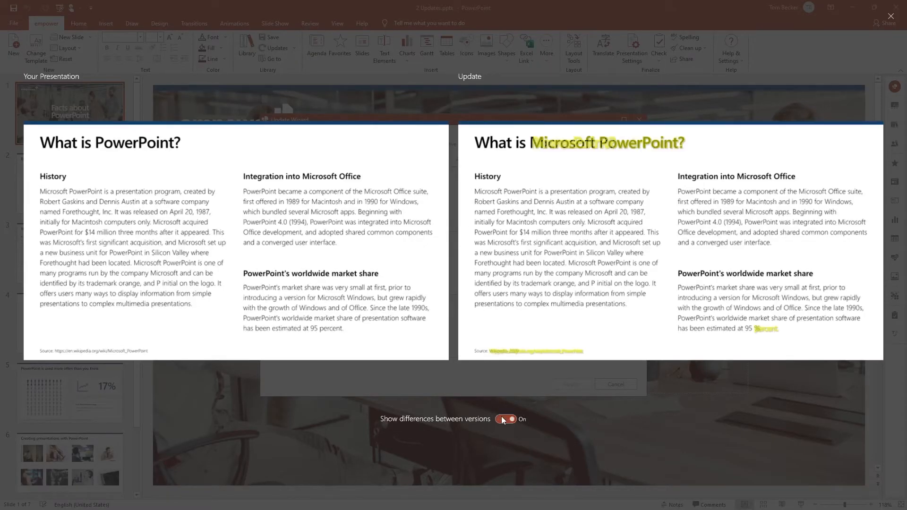
click(505, 420)
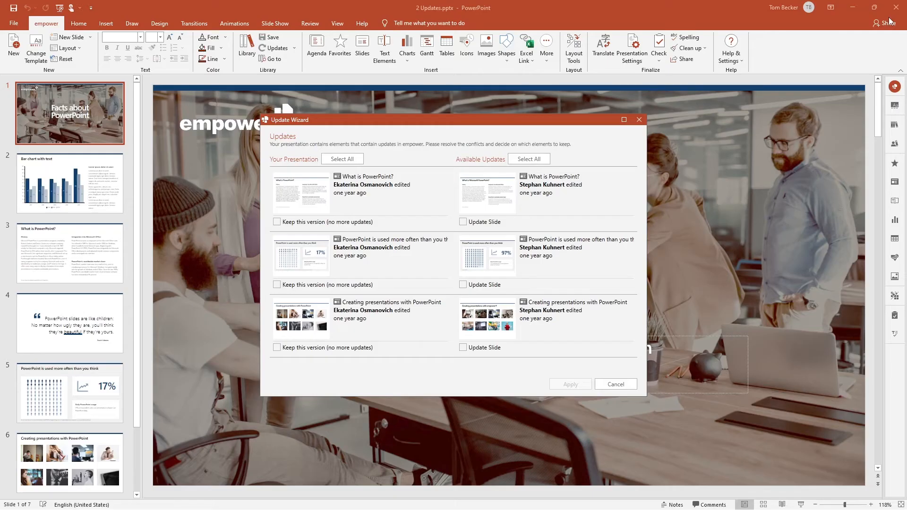
click(463, 222)
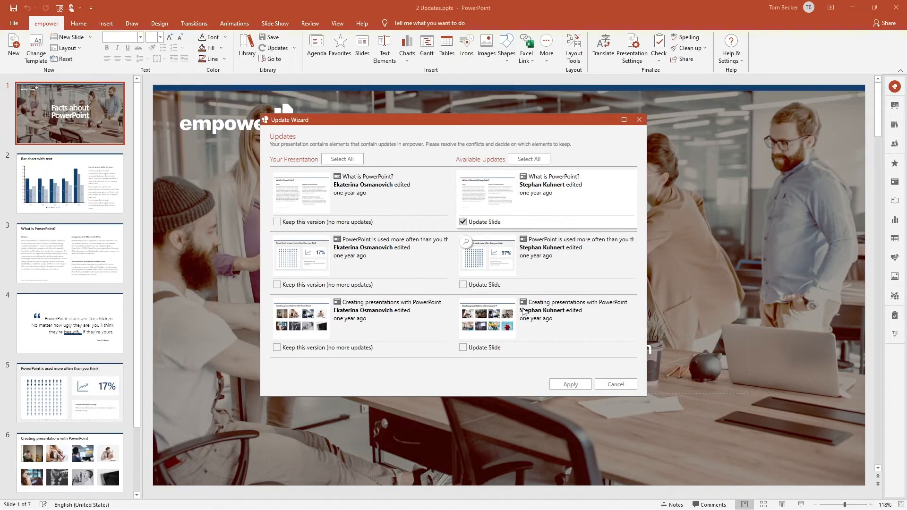
click(569, 384)
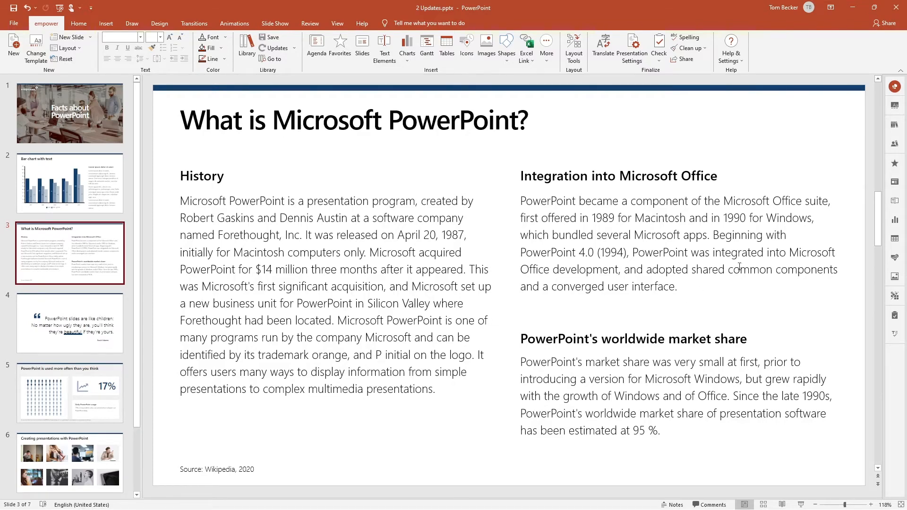
Insert the Project Plan (Gantt Chart) library slide and change Phase 2 Row 2's progress status
click(362, 45)
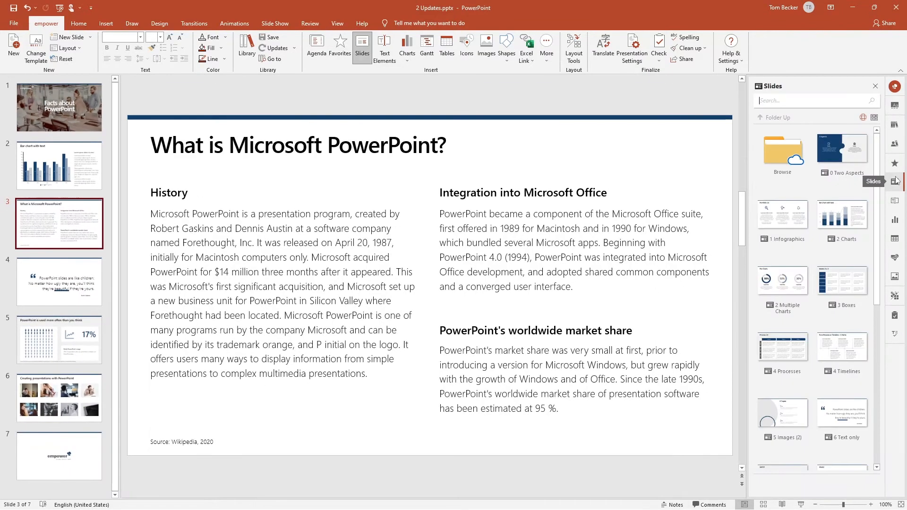
scroll(down, 3)
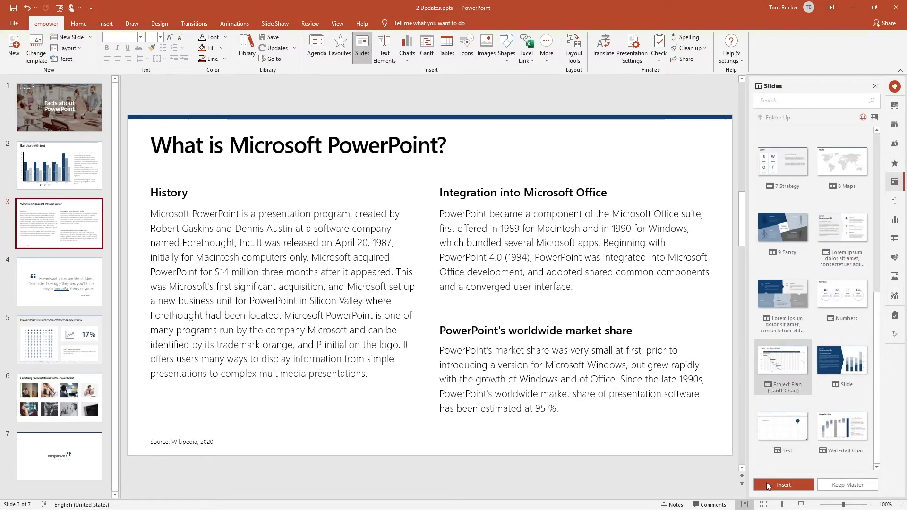
click(782, 485)
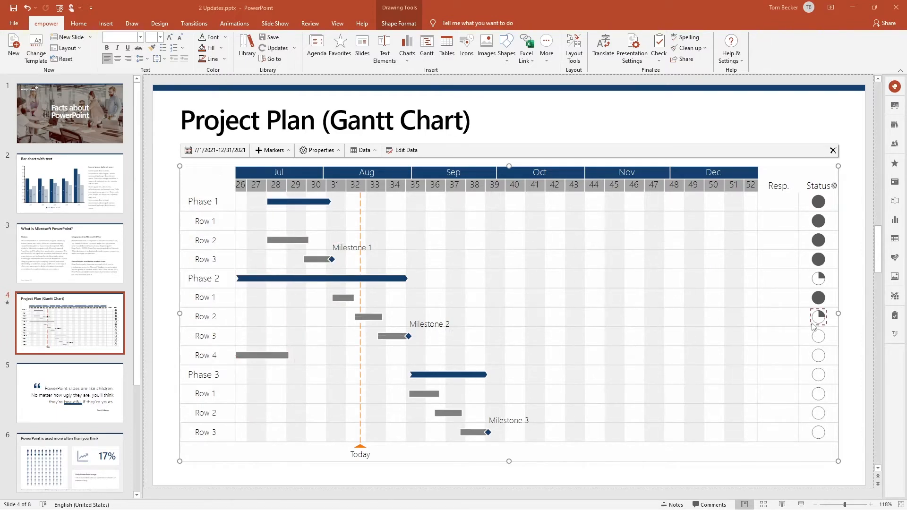
click(818, 317)
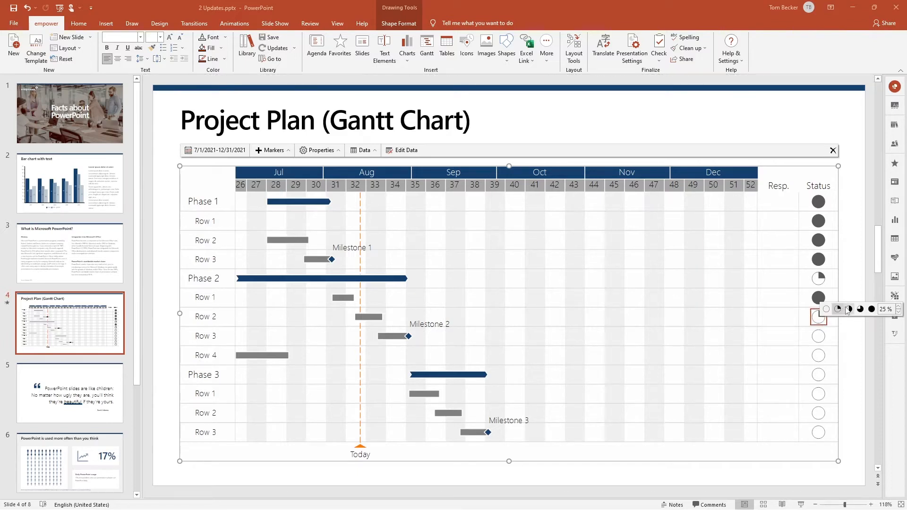
click(848, 309)
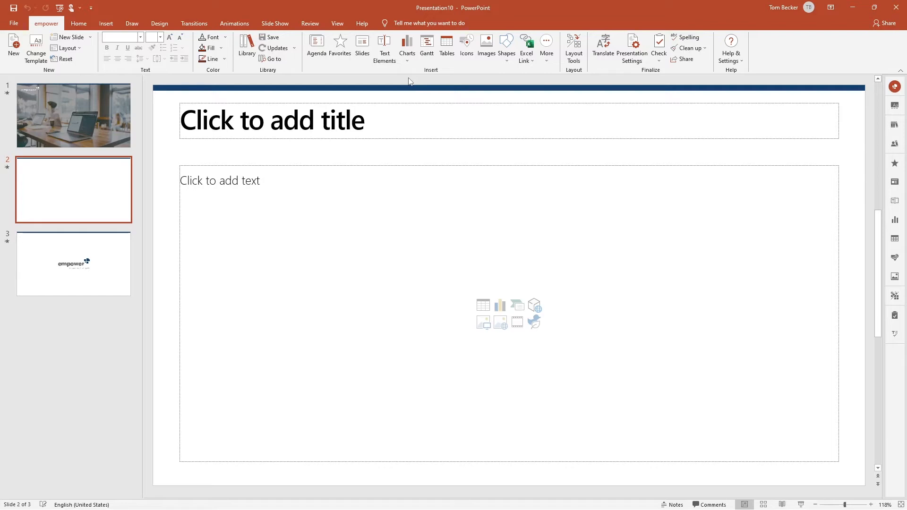
Add a waterfall chart to slide 2 linked to Excel range Waterfall!$B$3:$G$5
click(407, 48)
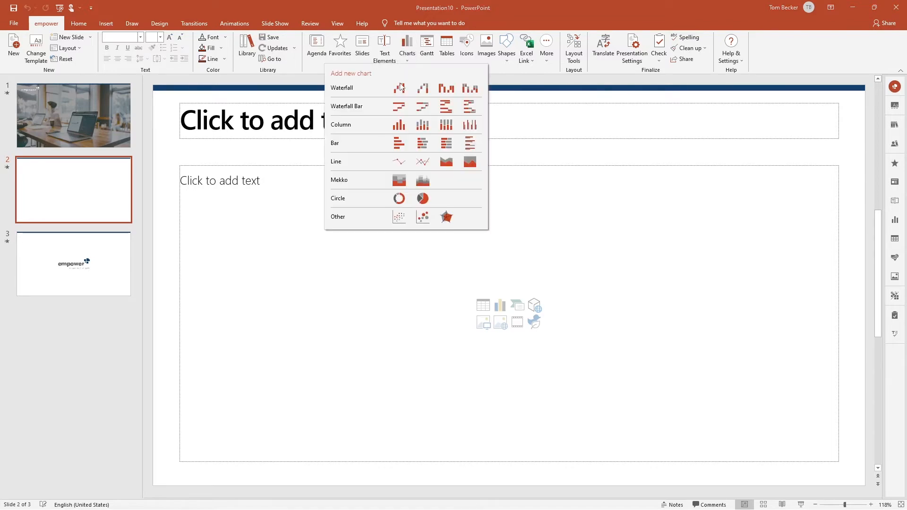
click(399, 88)
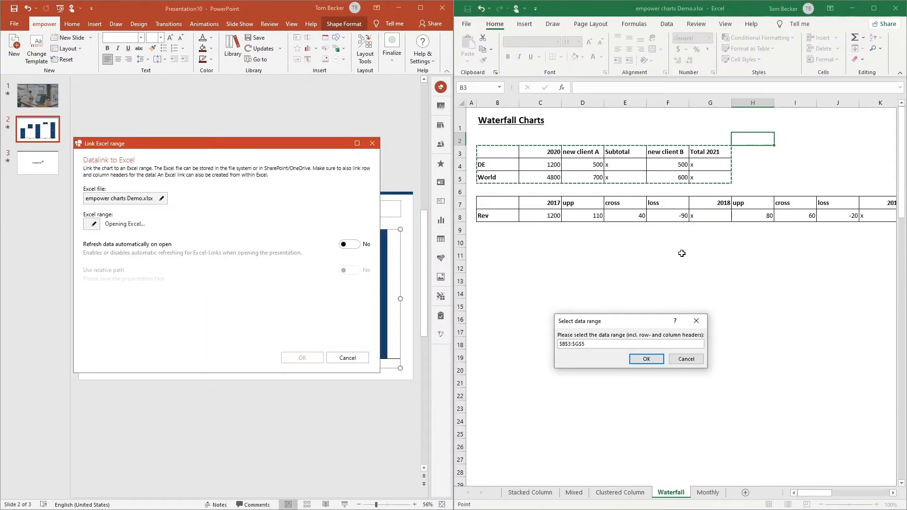
click(646, 358)
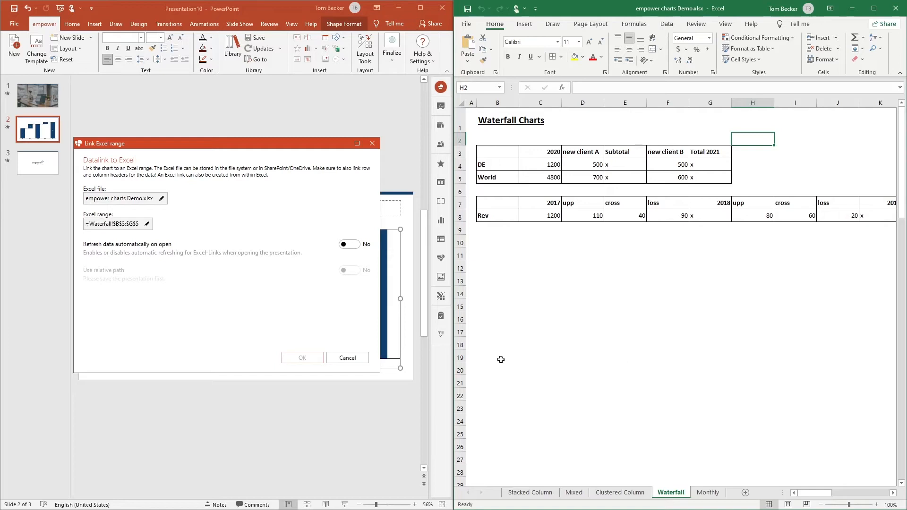
click(302, 358)
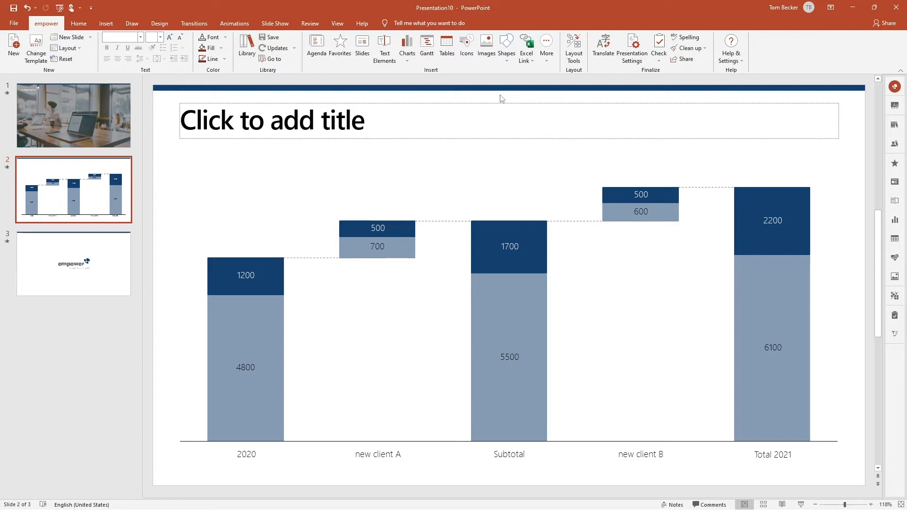
double_click(670, 77)
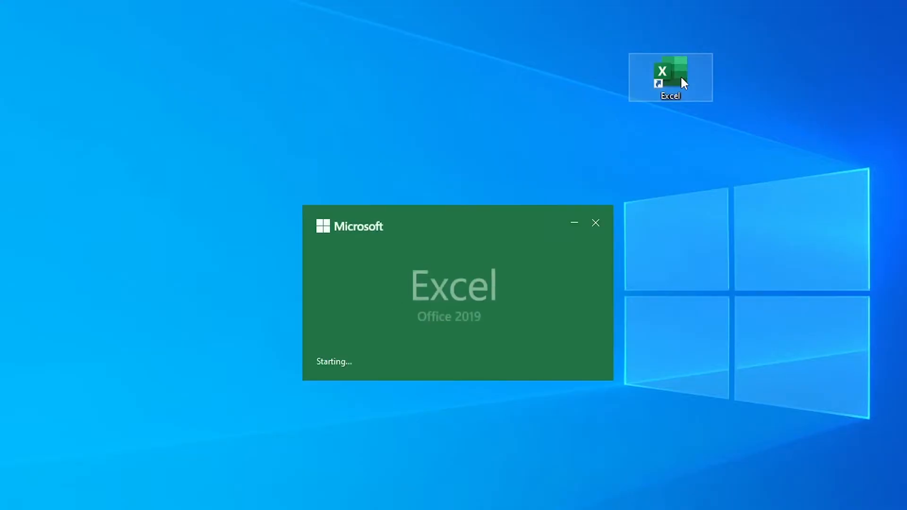
Open UK Restructuring Dashboard from the Library, add a Columns chart style and enlarge it
double_click(670, 77)
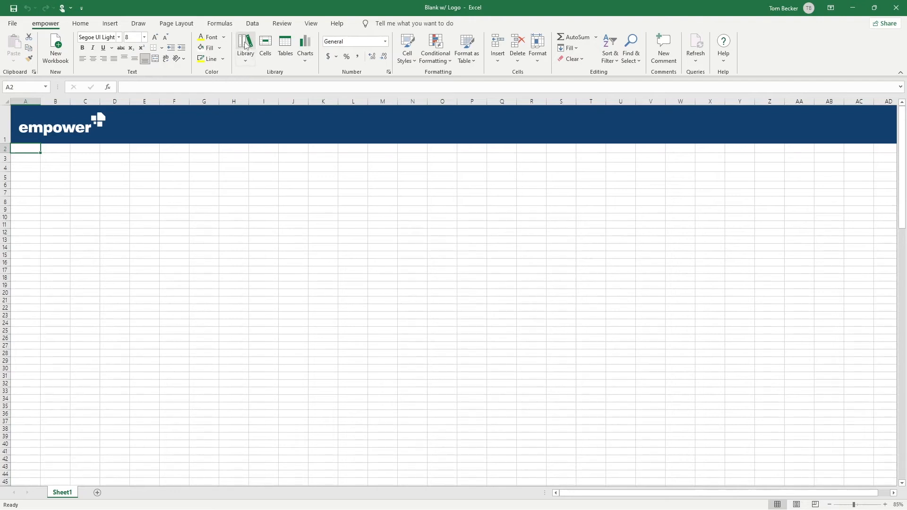
click(245, 48)
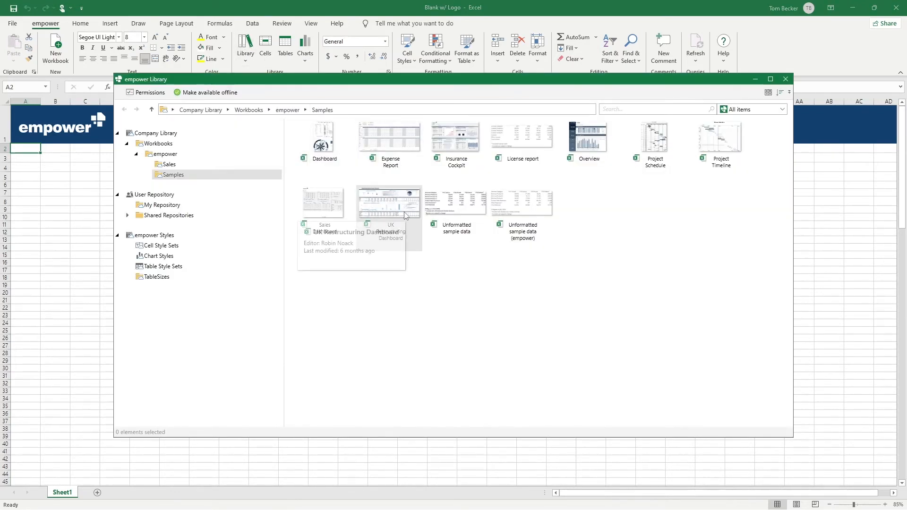
double_click(390, 202)
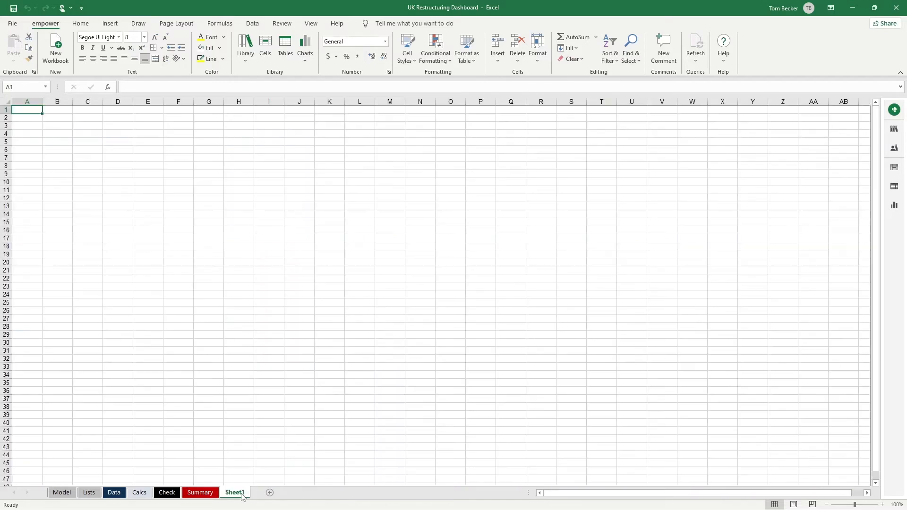
mouse_move(893, 205)
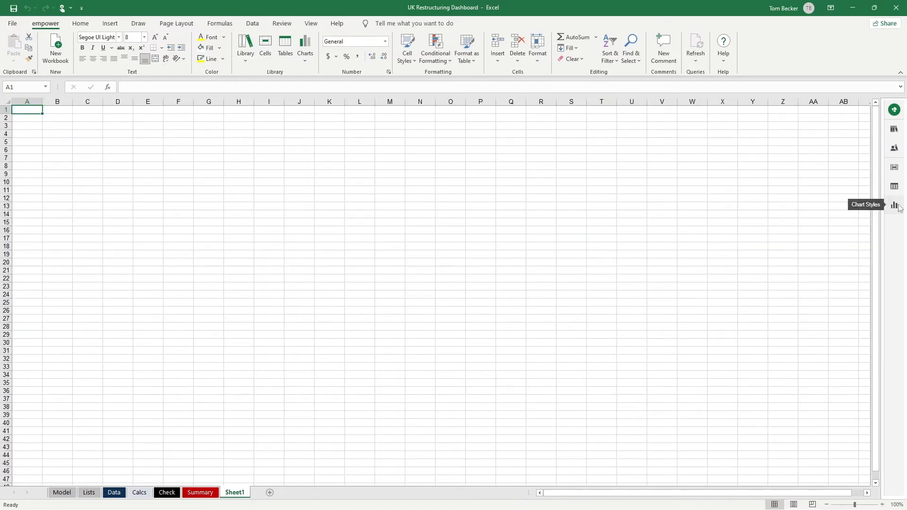
click(893, 206)
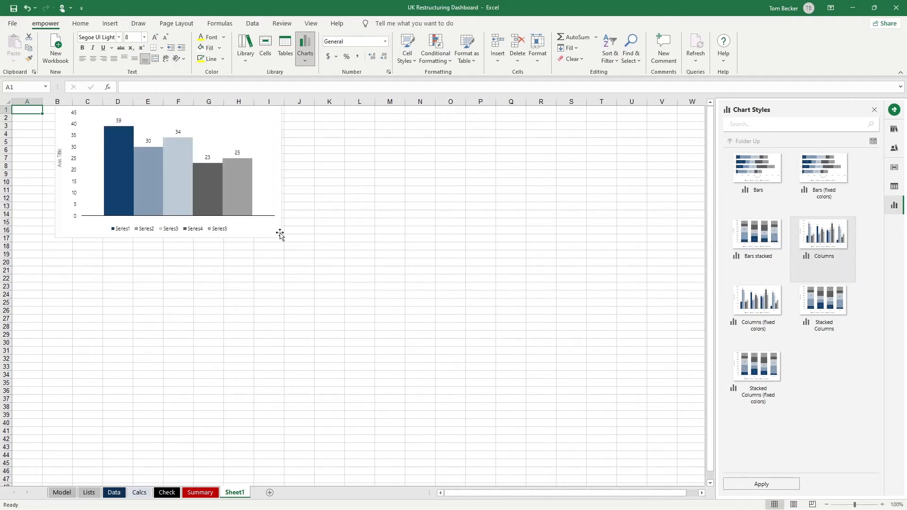
click(168, 174)
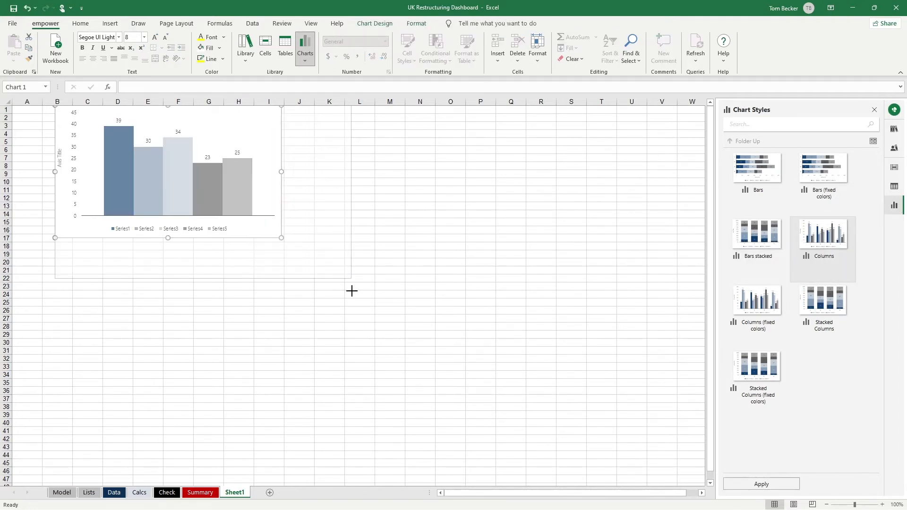
drag(280, 237, 614, 441)
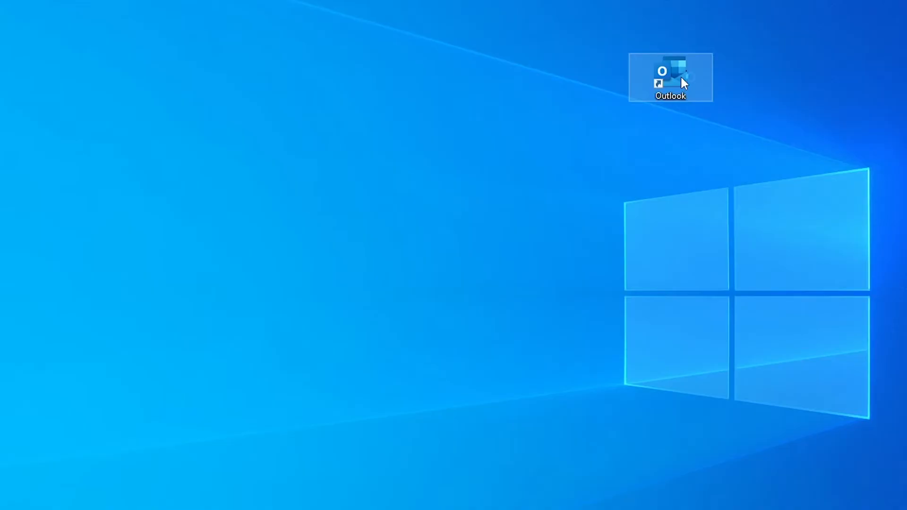
Launch Outlook and start a new email showing the refreshed empower signature
double_click(670, 75)
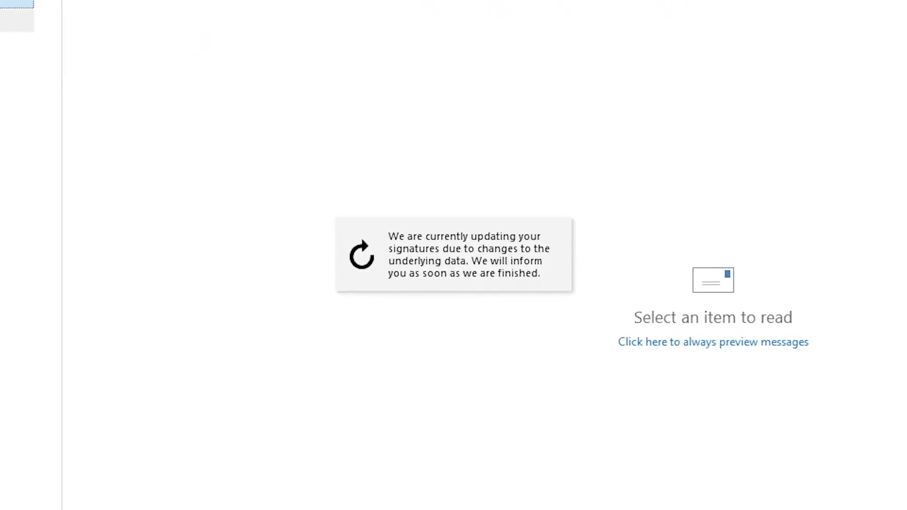
click(13, 50)
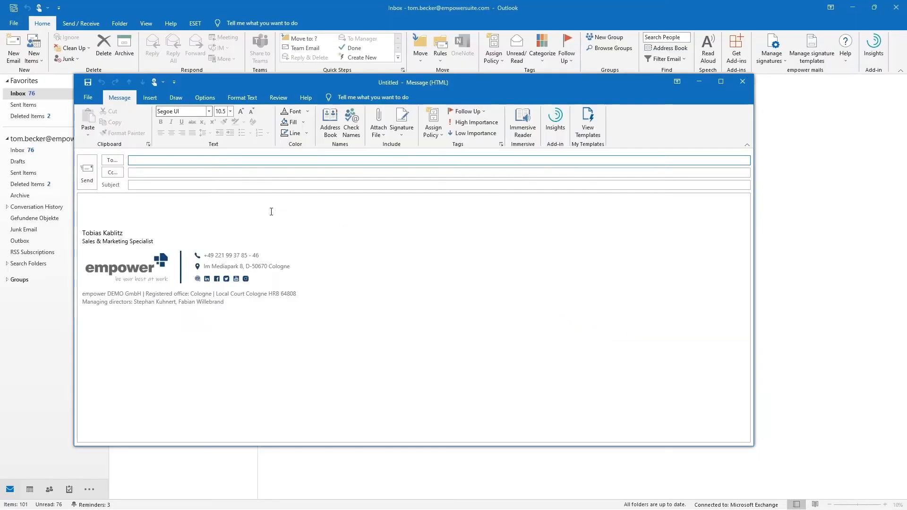
click(209, 111)
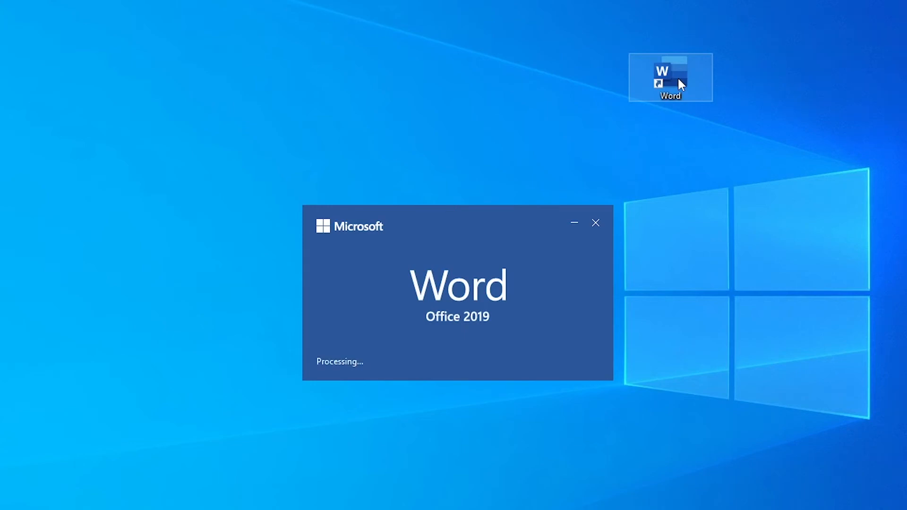
Launch Word, create a Letter DIN A4 from the empower library, and zoom to its footer
double_click(670, 77)
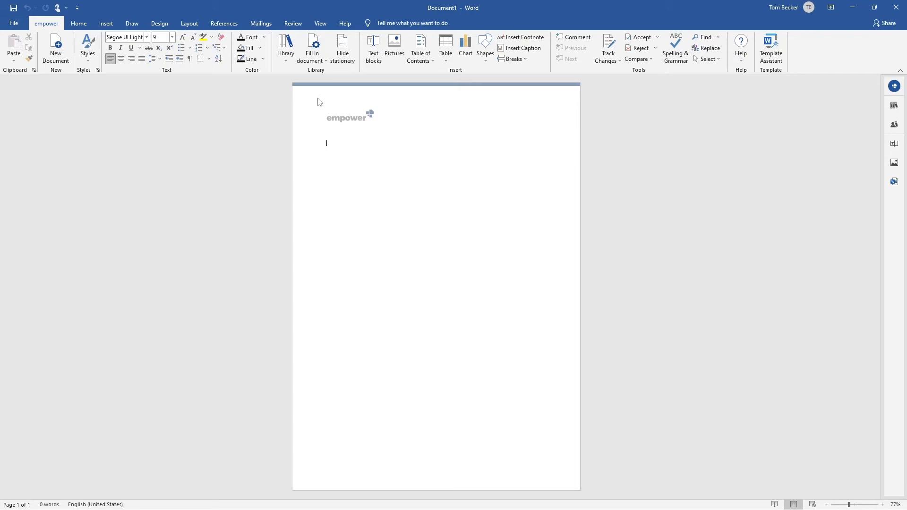
click(285, 48)
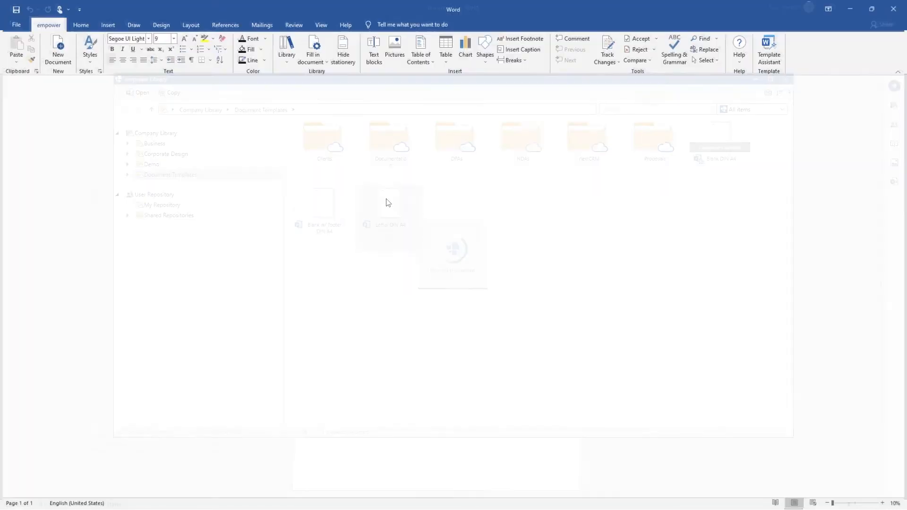
double_click(390, 225)
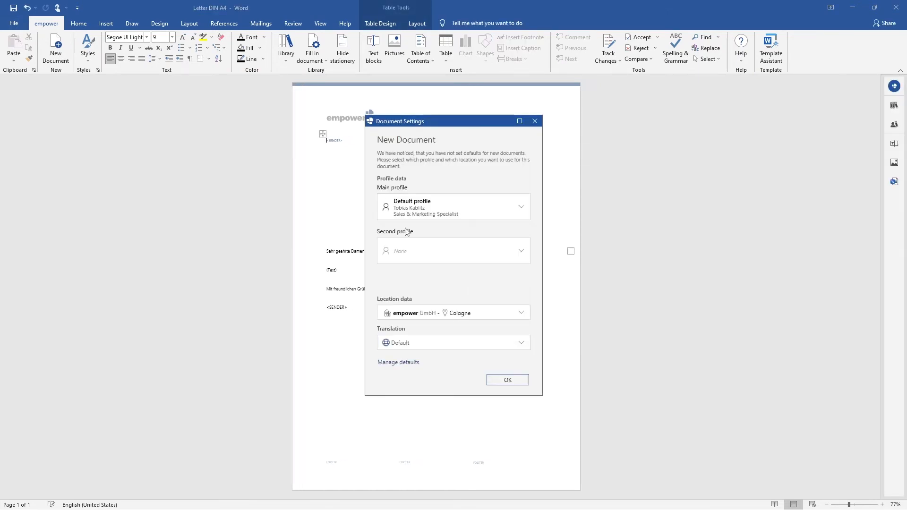
click(507, 379)
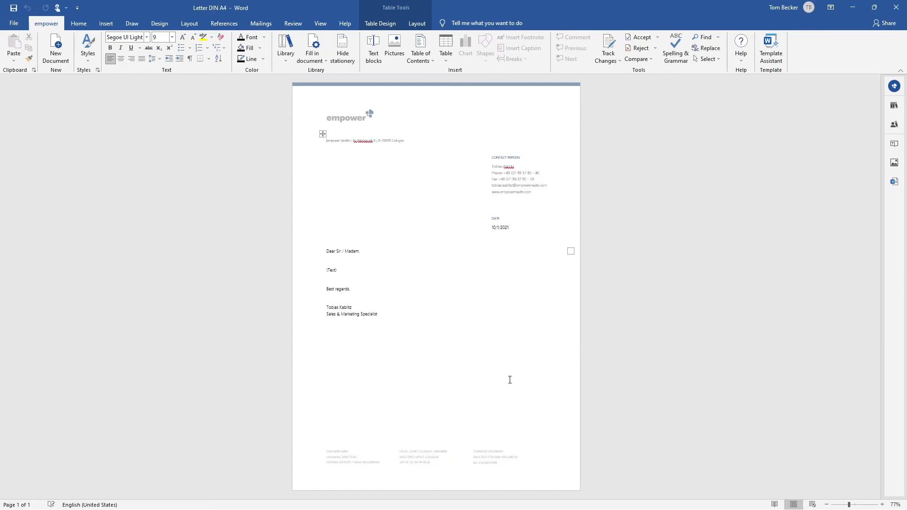
double_click(331, 269)
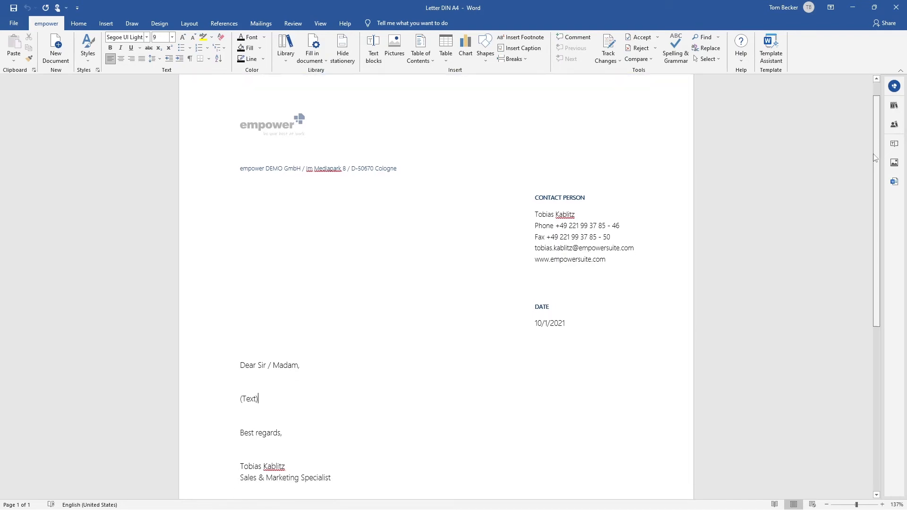
scroll(down, 3)
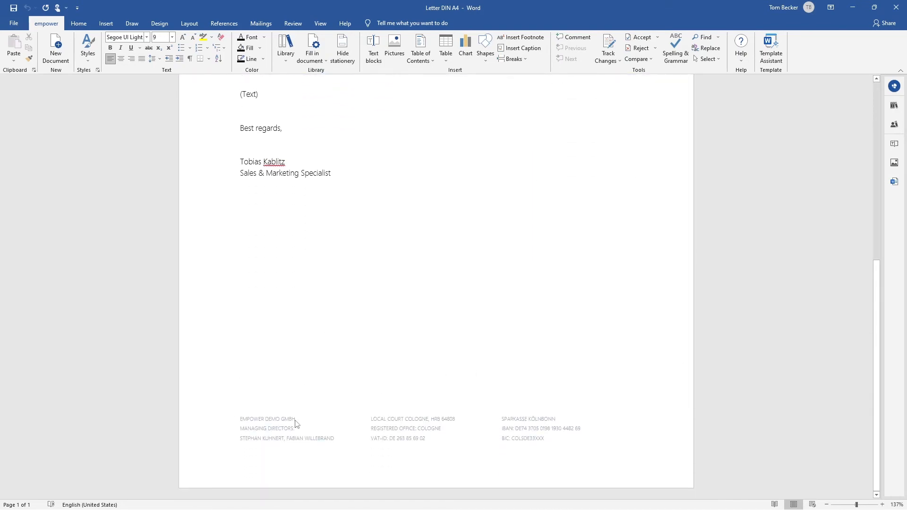
mouse_move(316, 446)
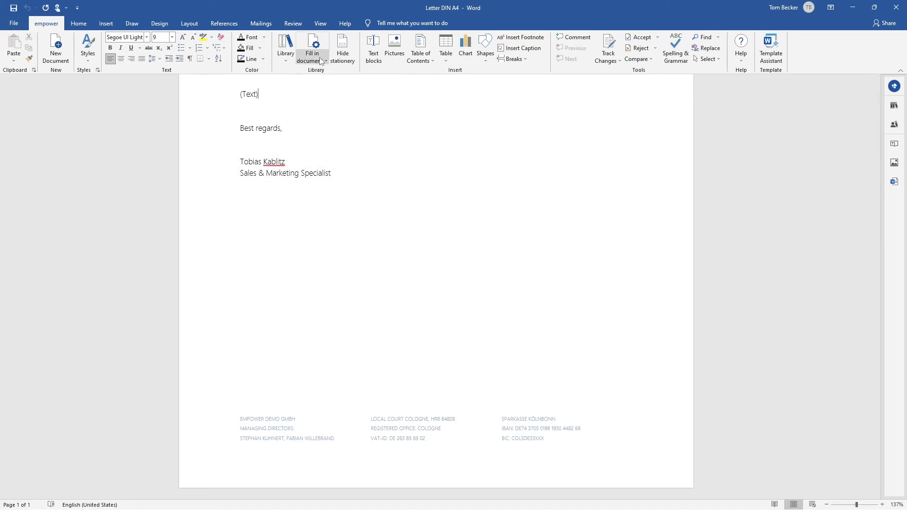
Replace Fabian Willebrand with John Doe in empower DEMO GmbH's managing directors
click(312, 48)
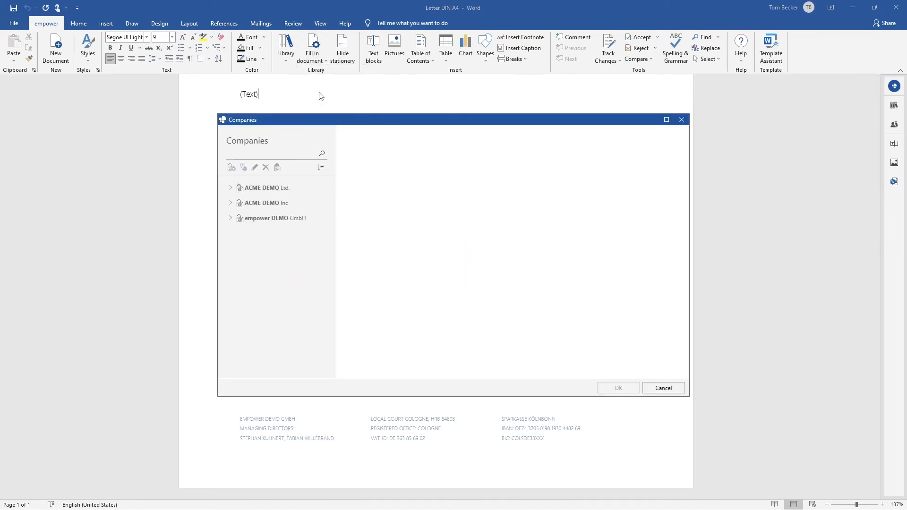
click(274, 218)
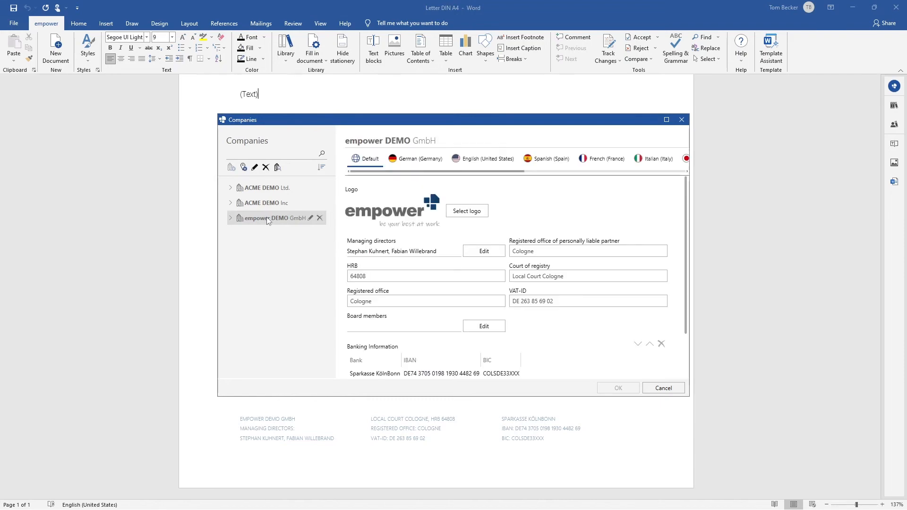
click(483, 250)
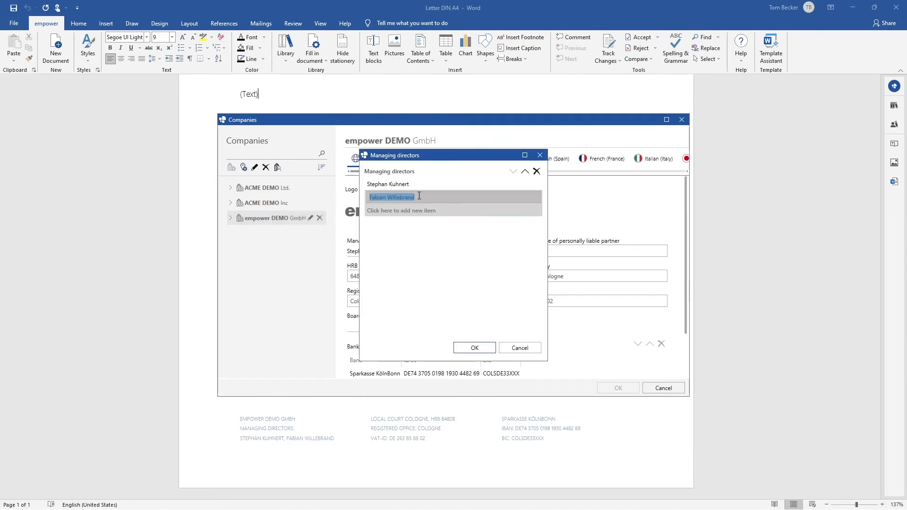
text(John Doe)
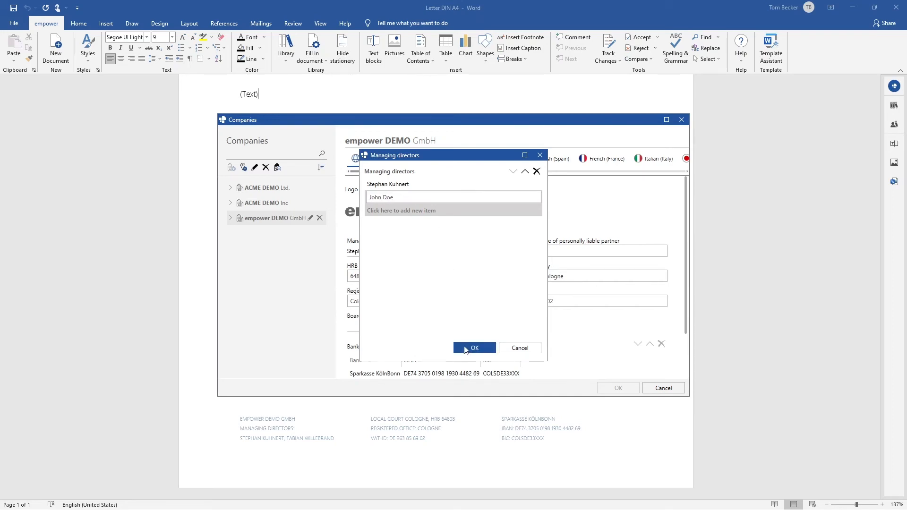
click(474, 348)
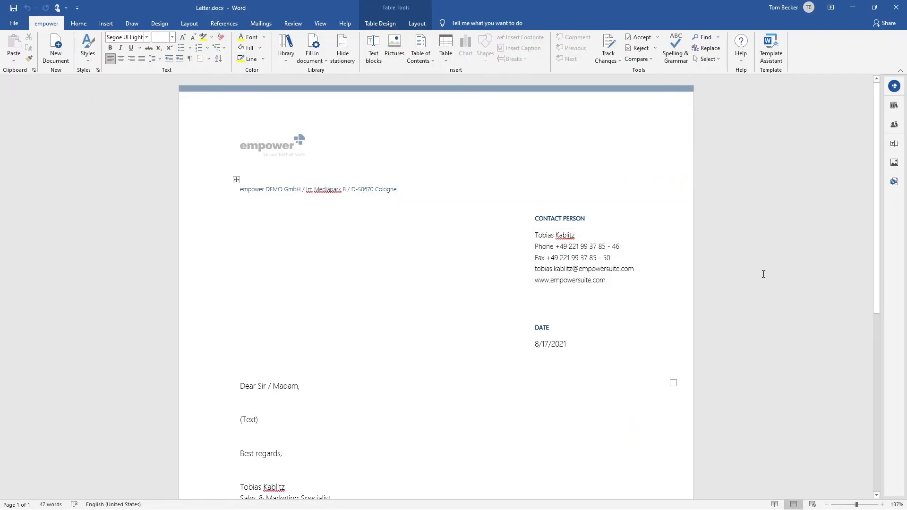
scroll(down, 3)
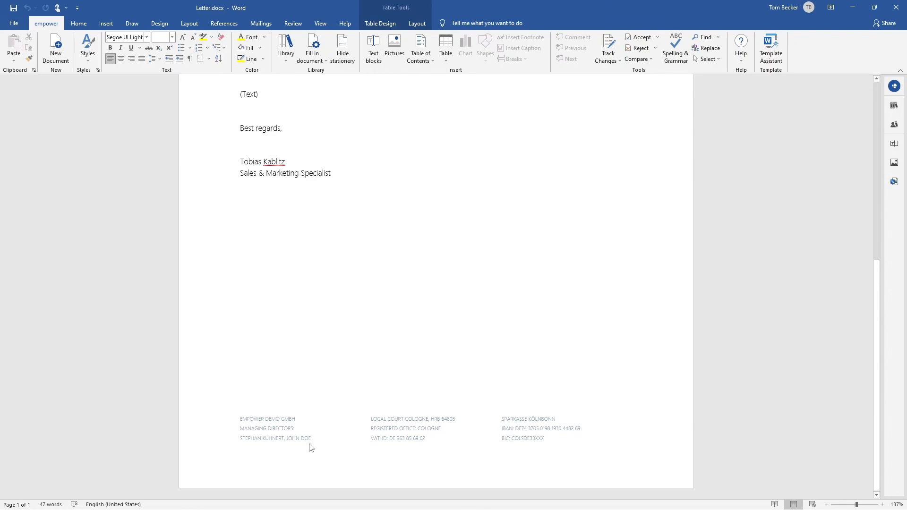
double_click(669, 77)
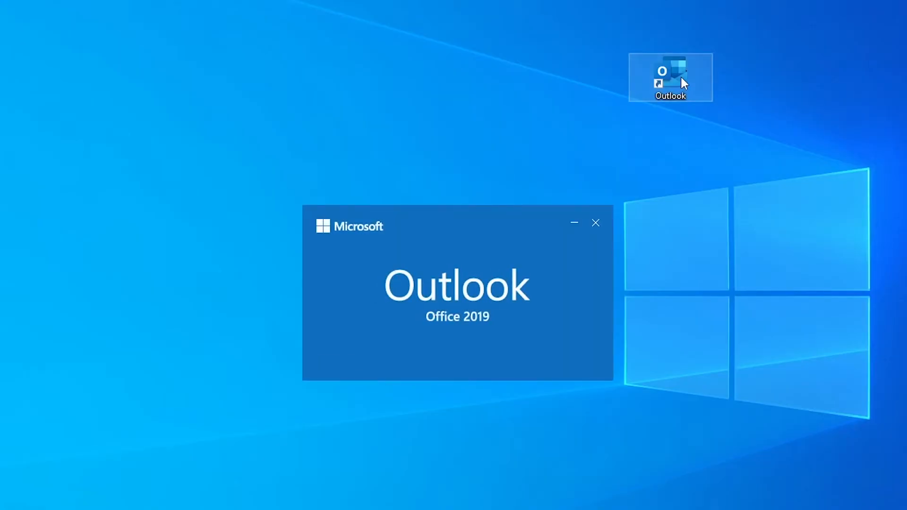
Launch Outlook and check empower DEMO GmbH's managing directors in the central company data
double_click(670, 77)
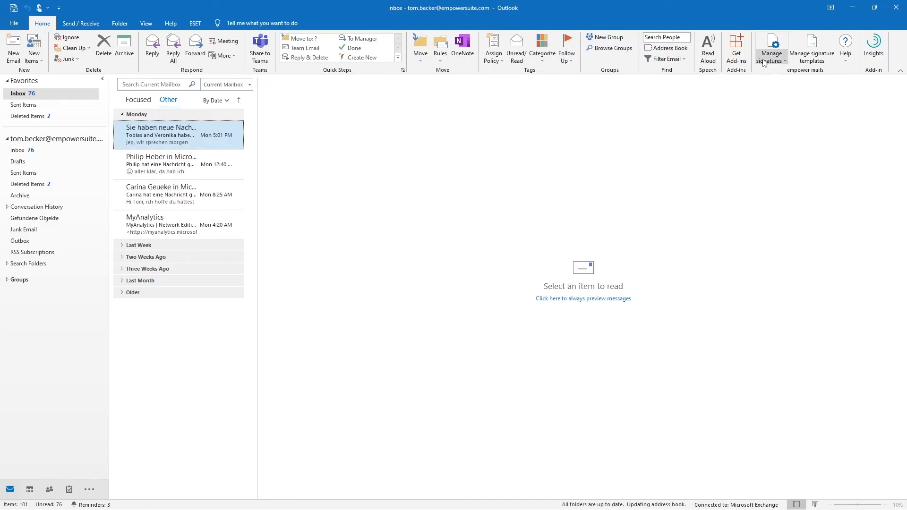
click(771, 49)
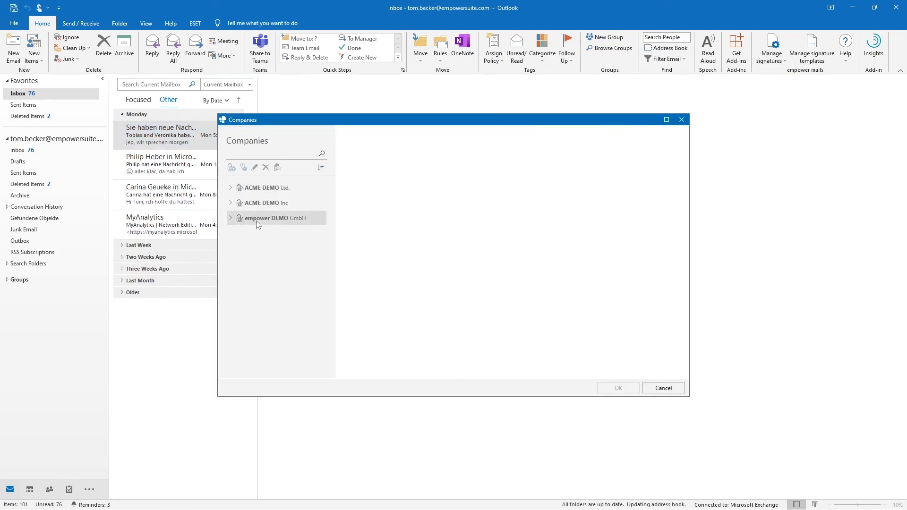
click(272, 218)
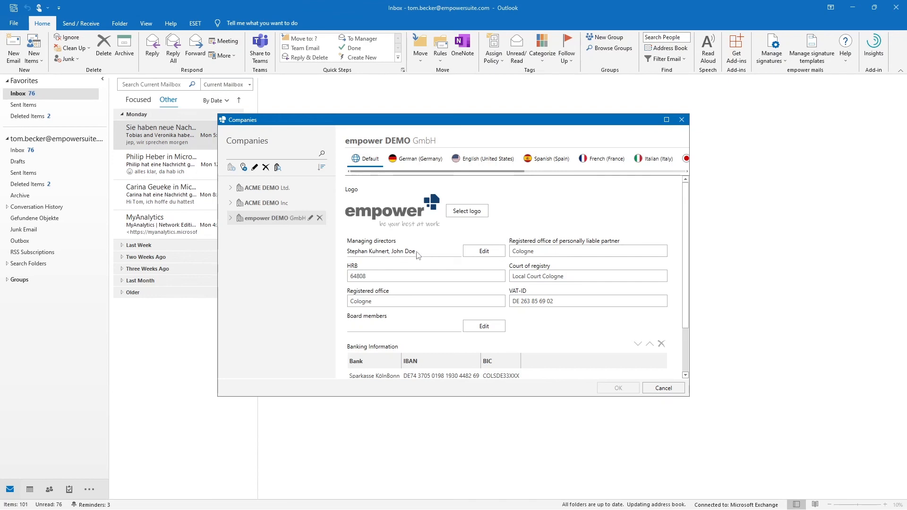
mouse_move(404, 261)
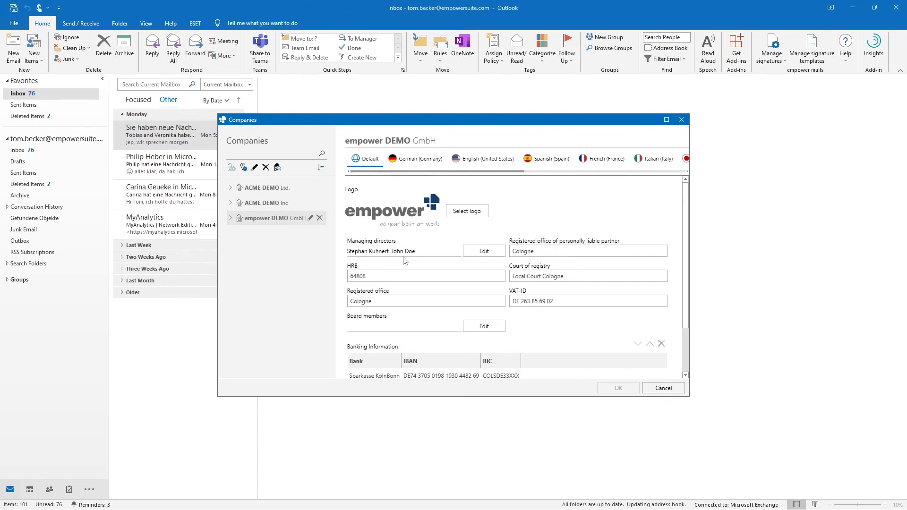
click(13, 50)
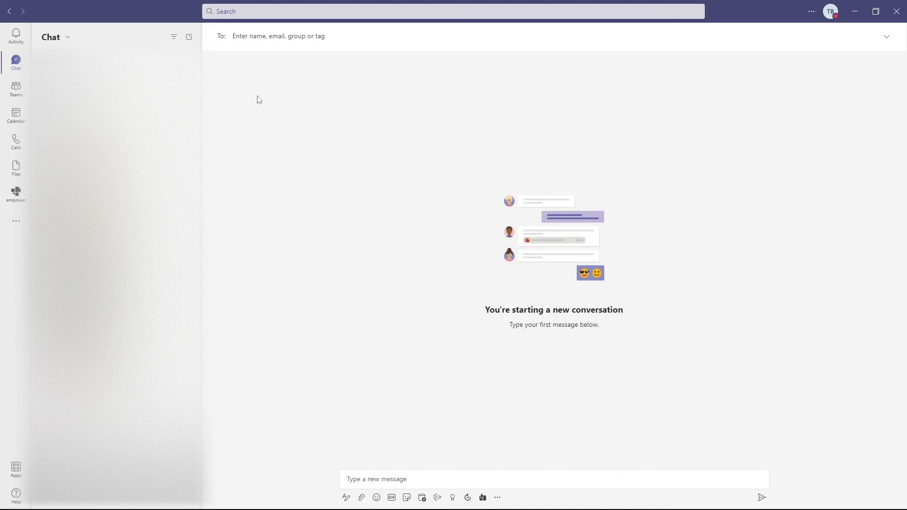
Browse the empower app's library in Teams, then open the References presentation in the browser
click(16, 193)
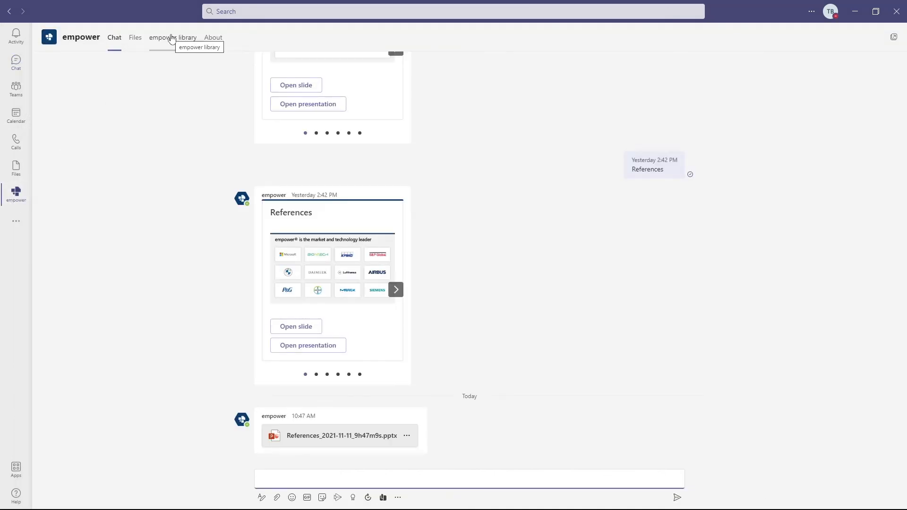
click(173, 36)
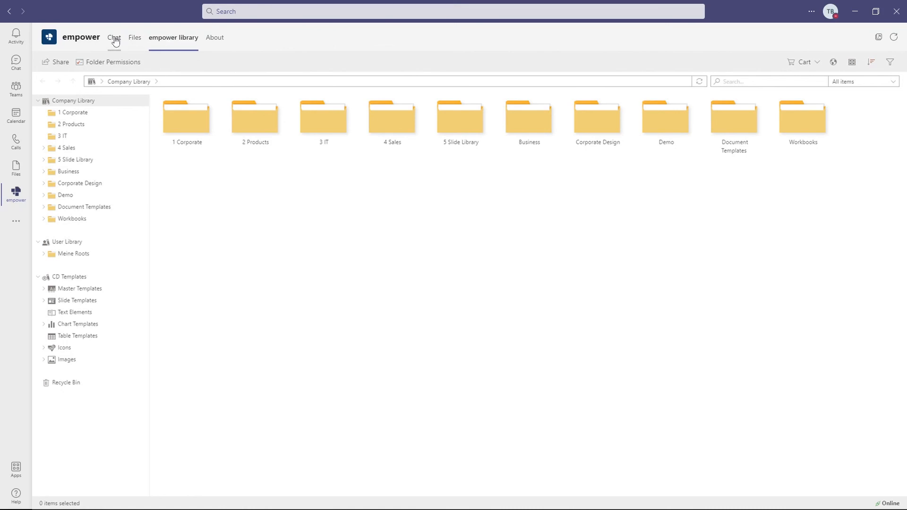
click(114, 37)
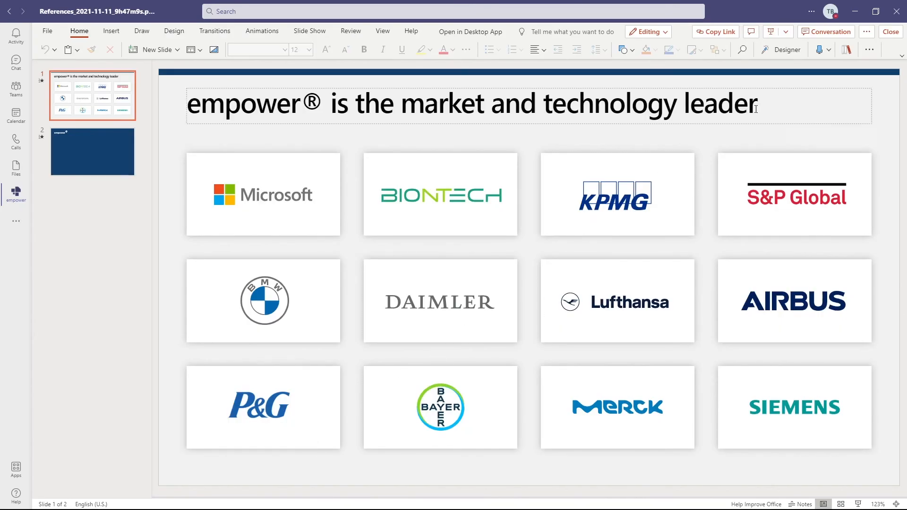
click(865, 31)
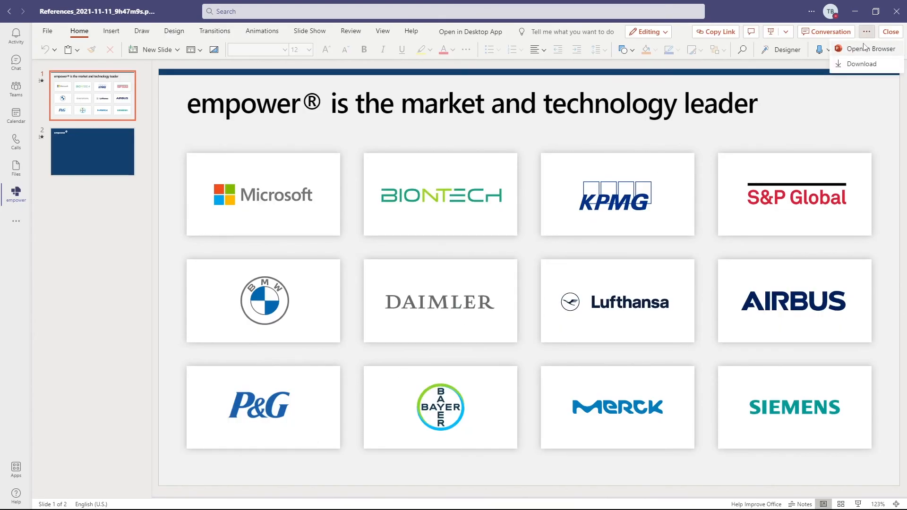
click(863, 48)
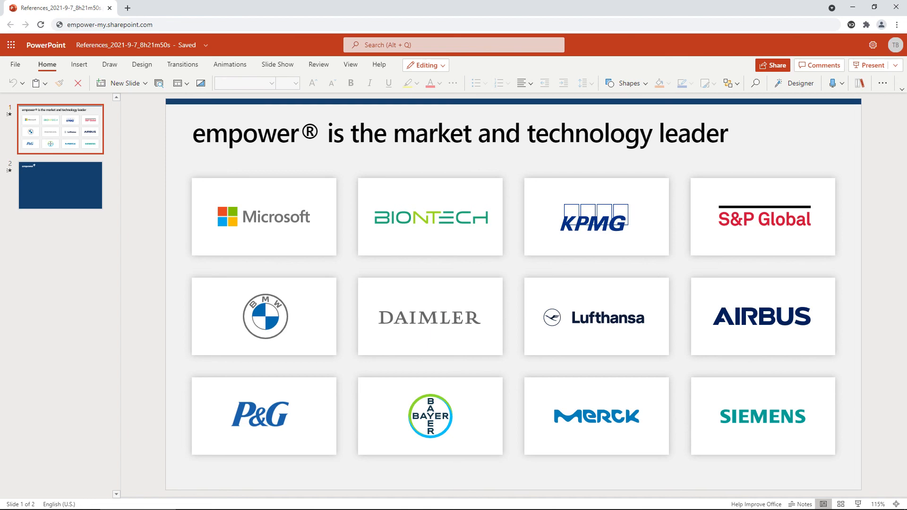